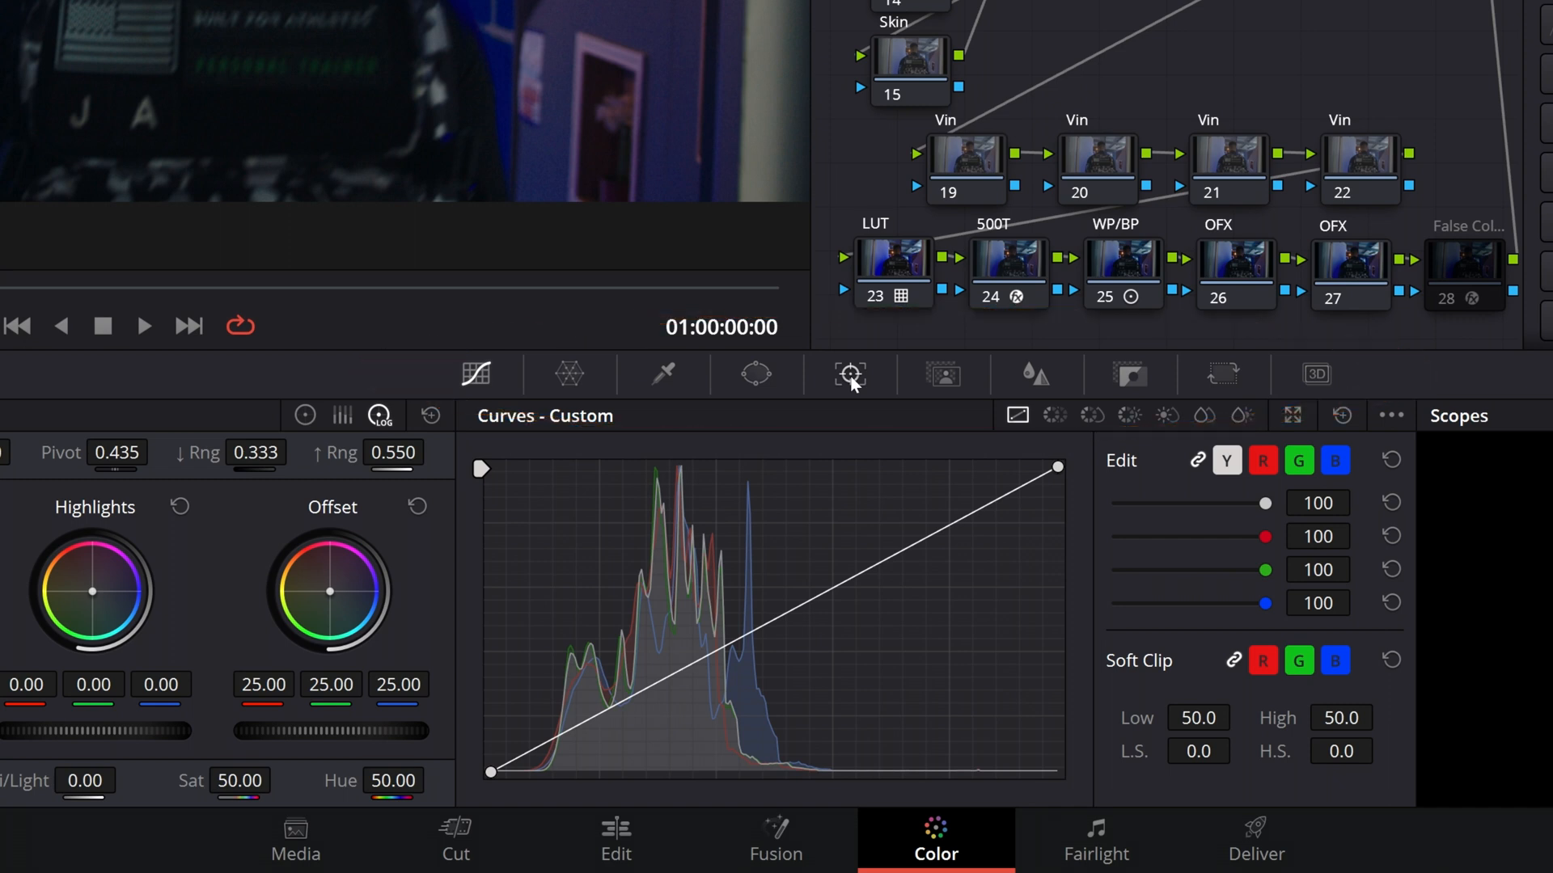
mouse_move(849, 374)
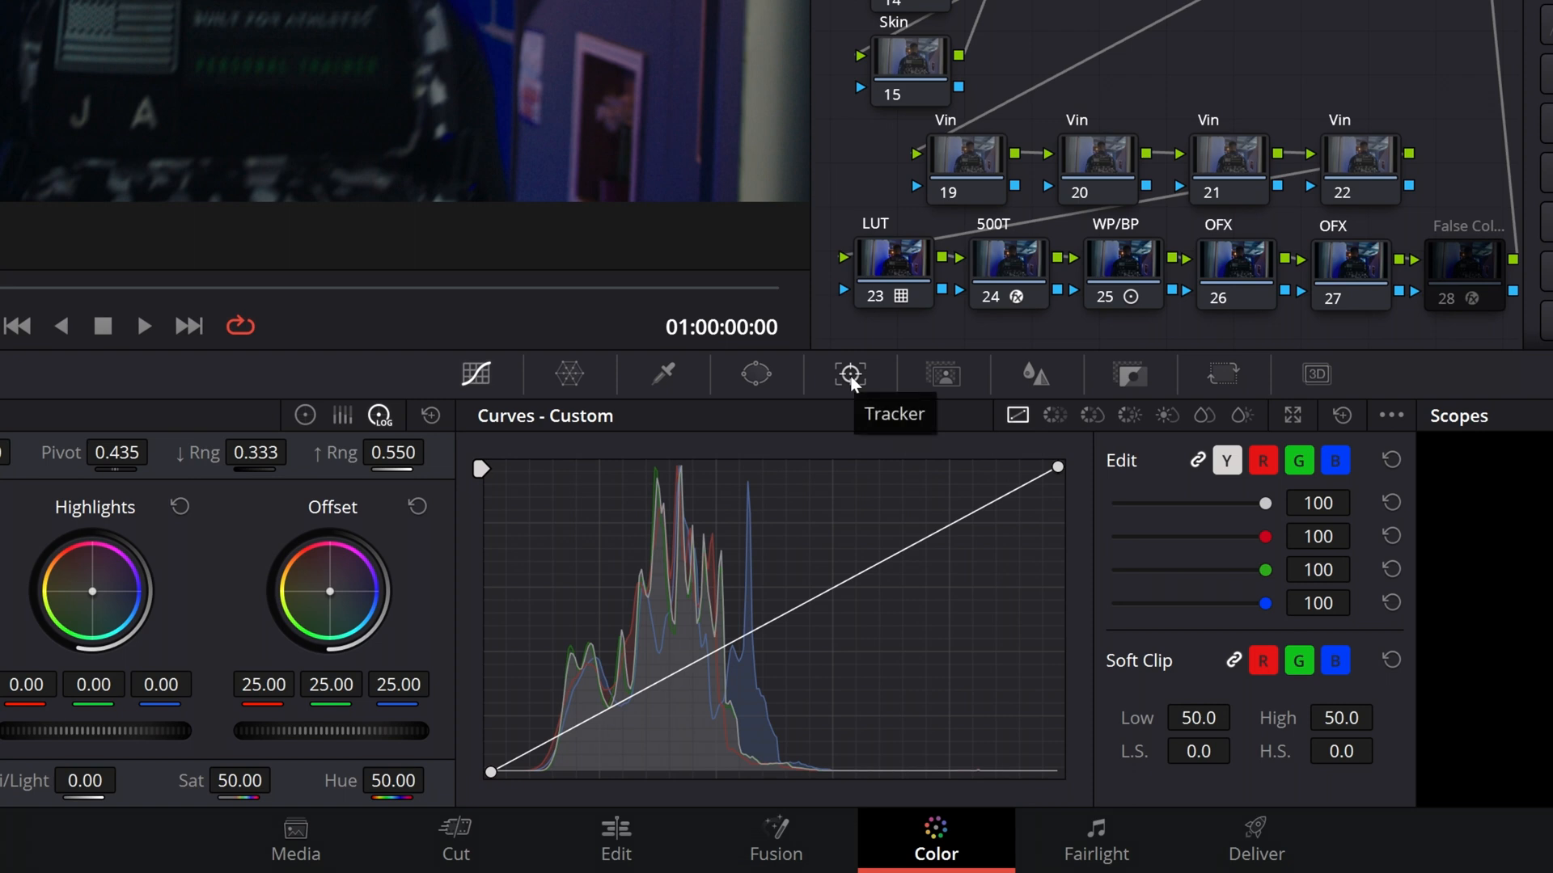
Step: Show the Tracker palette in Stabilizer mode for the clip
click(846, 375)
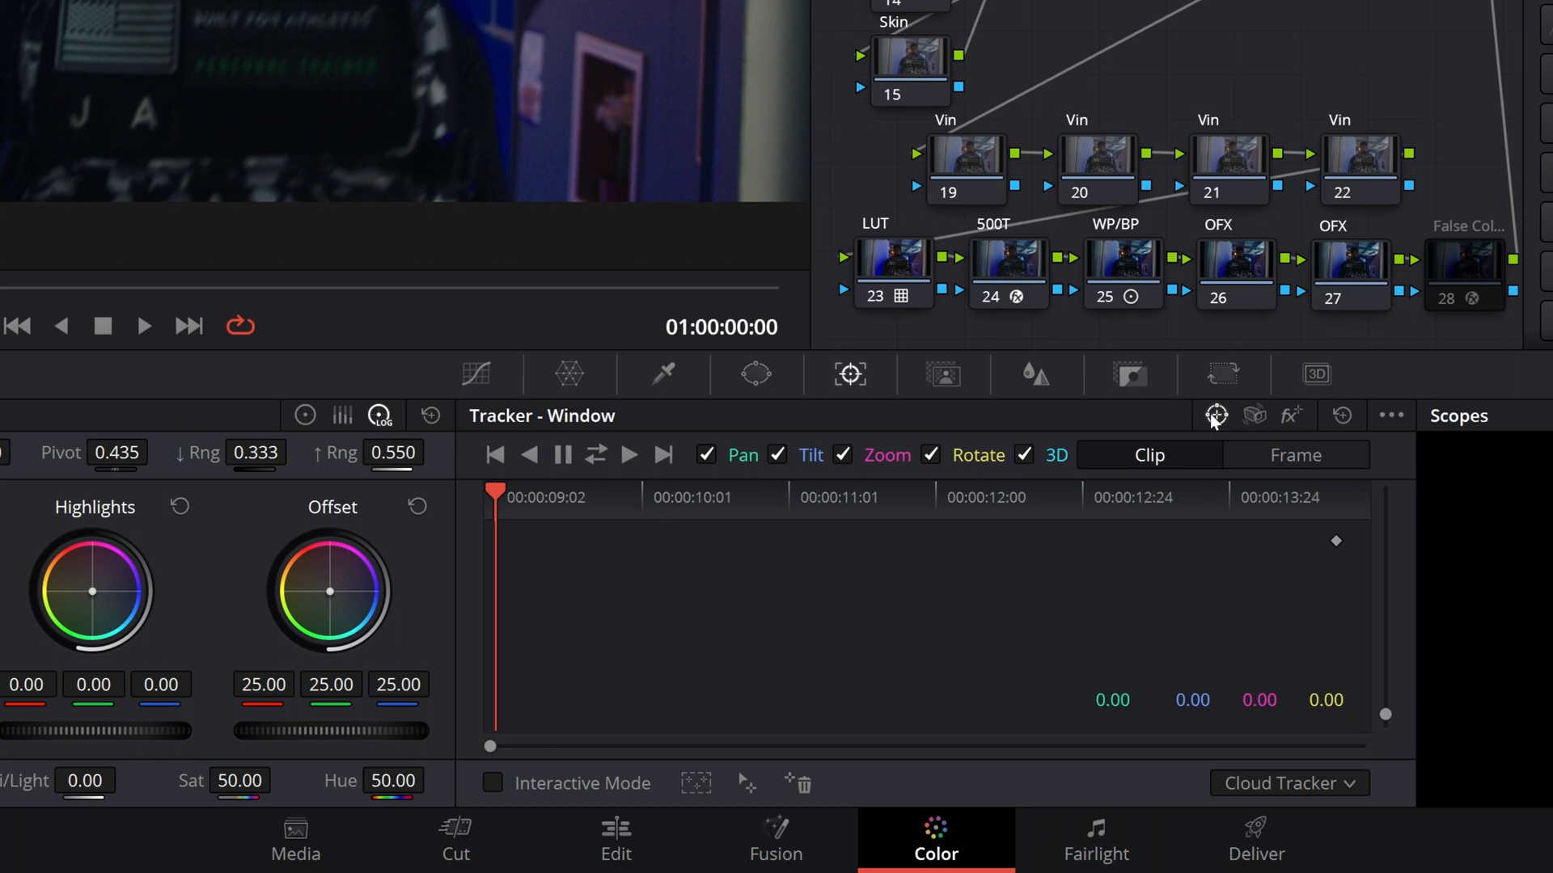
mouse_move(1253, 415)
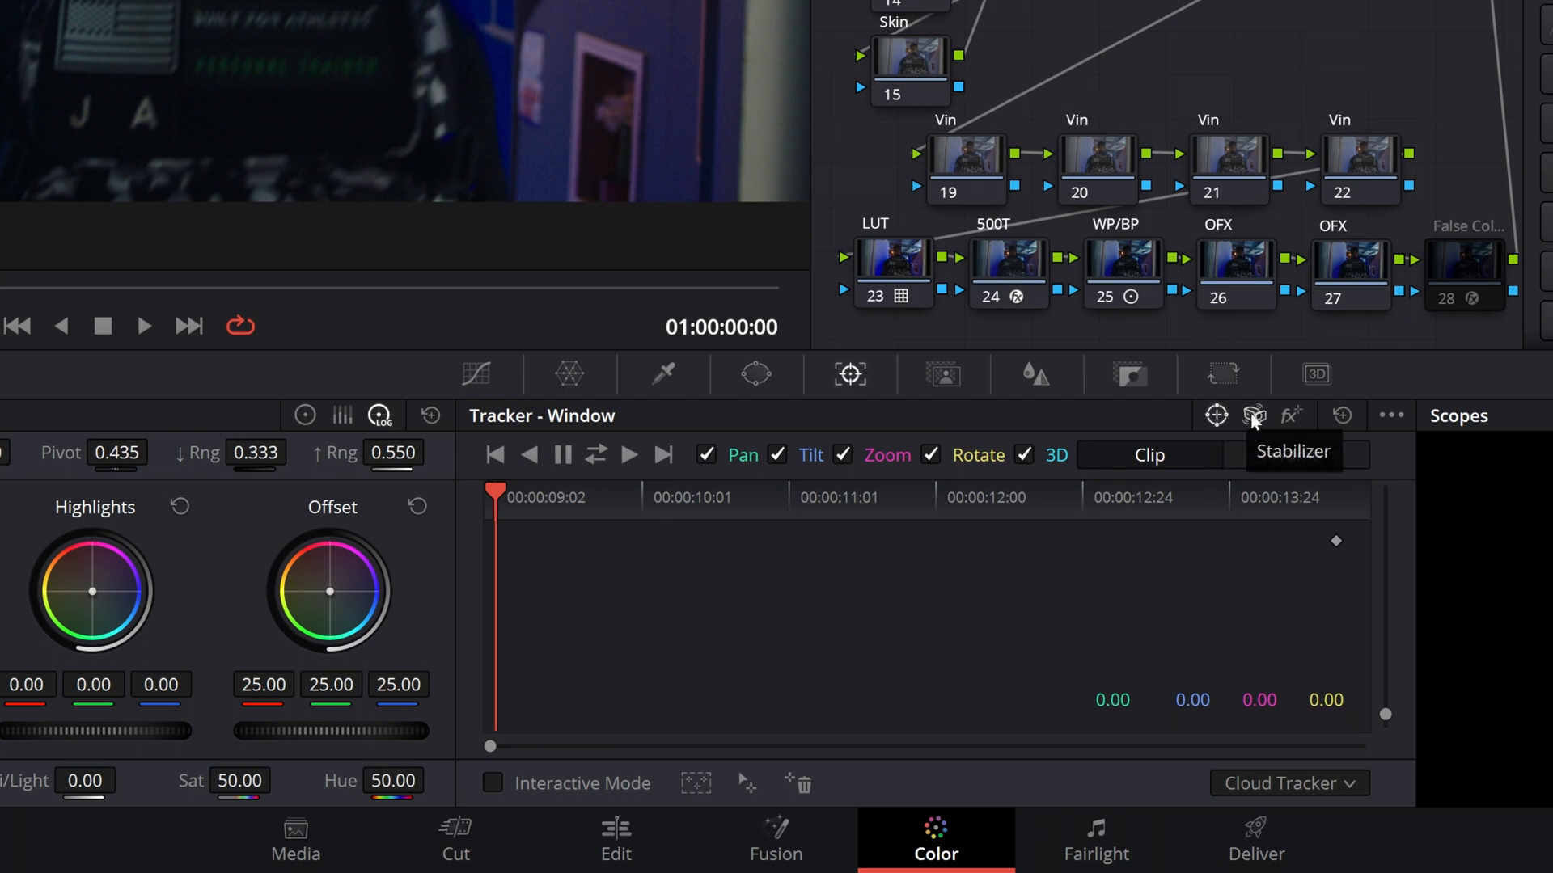
mouse_move(1292, 420)
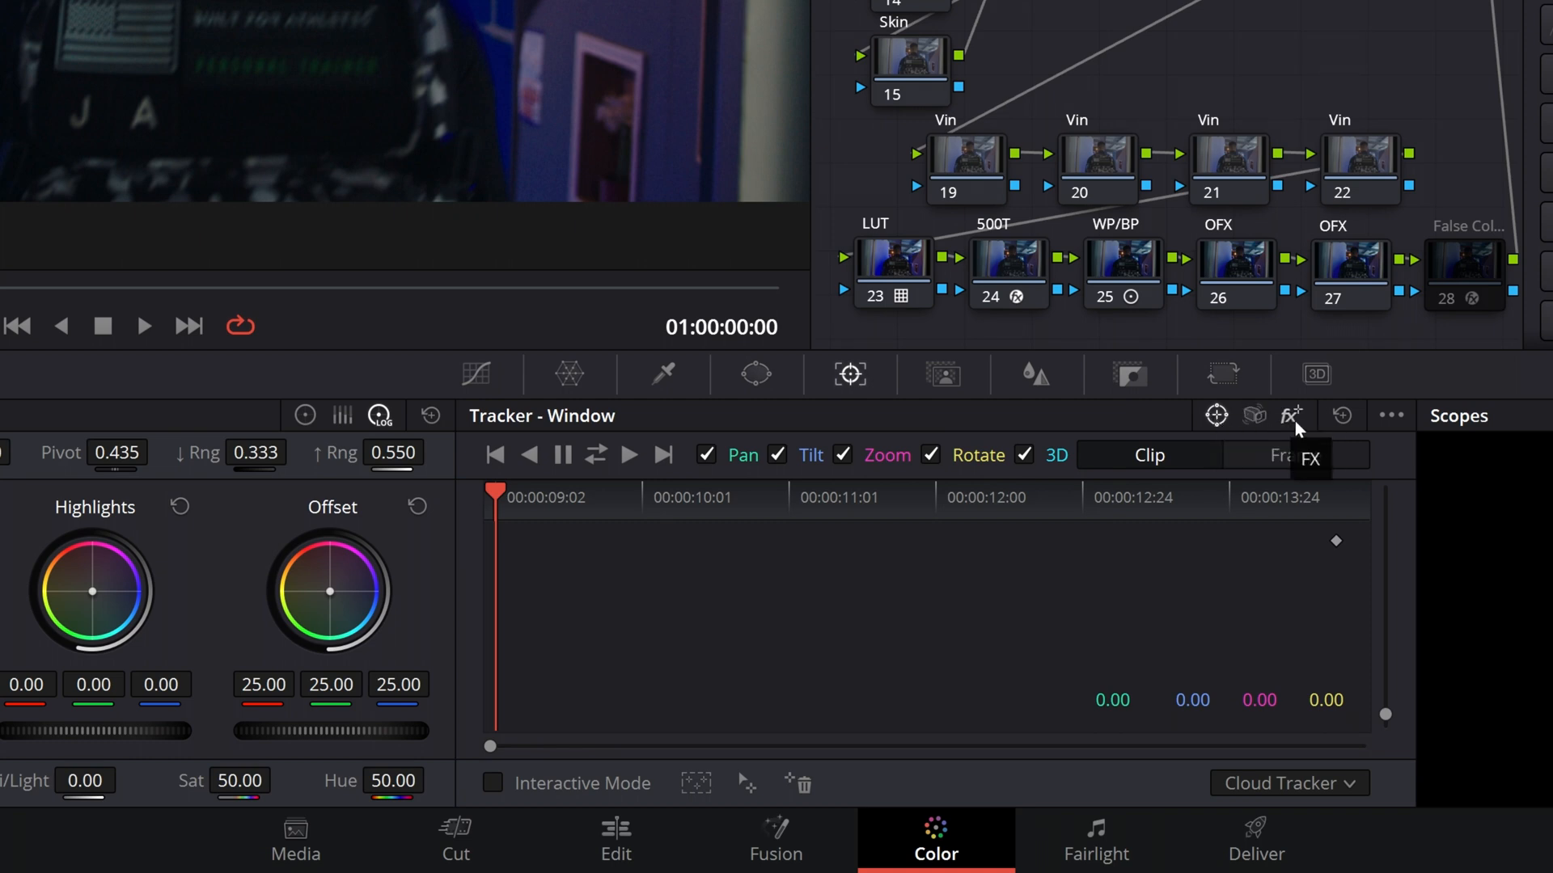
click(1253, 415)
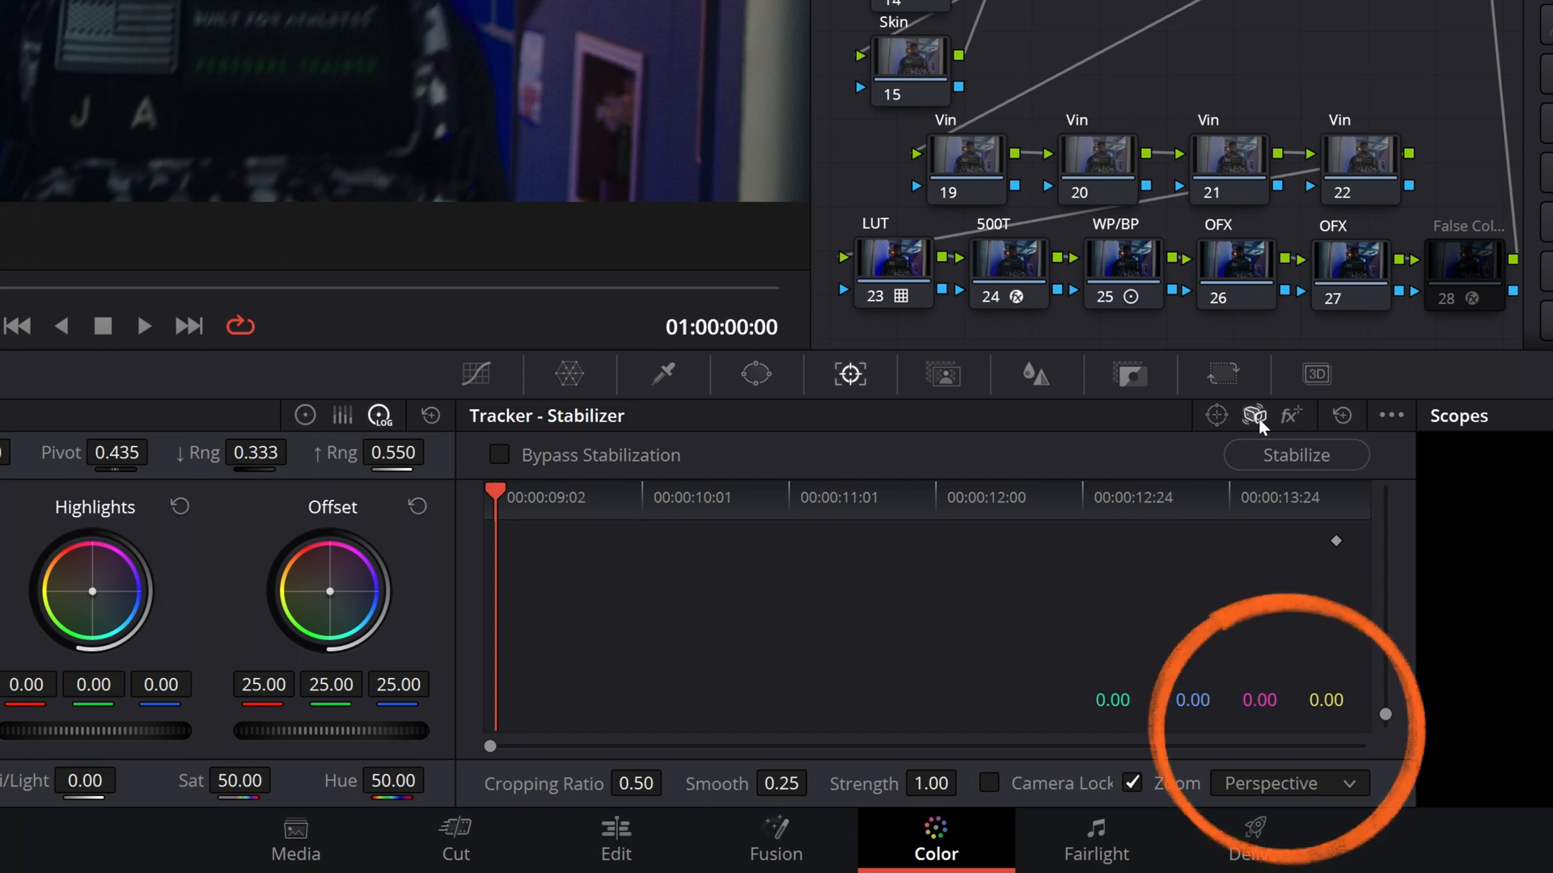
mouse_move(1297, 660)
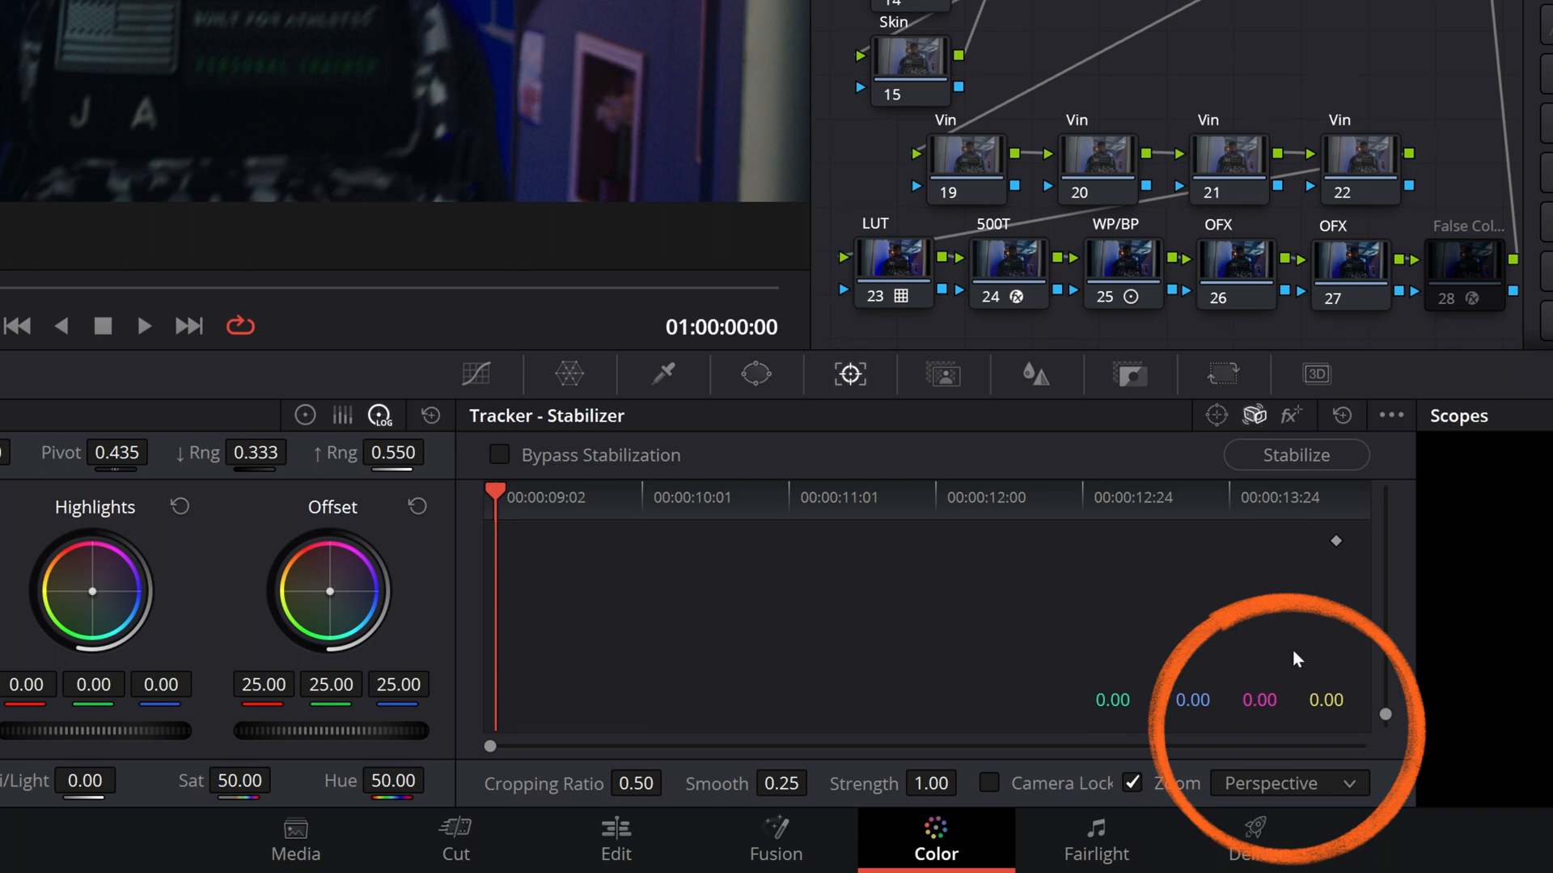
Step: Raise the stabilizer Smooth value to 1.00
click(1289, 783)
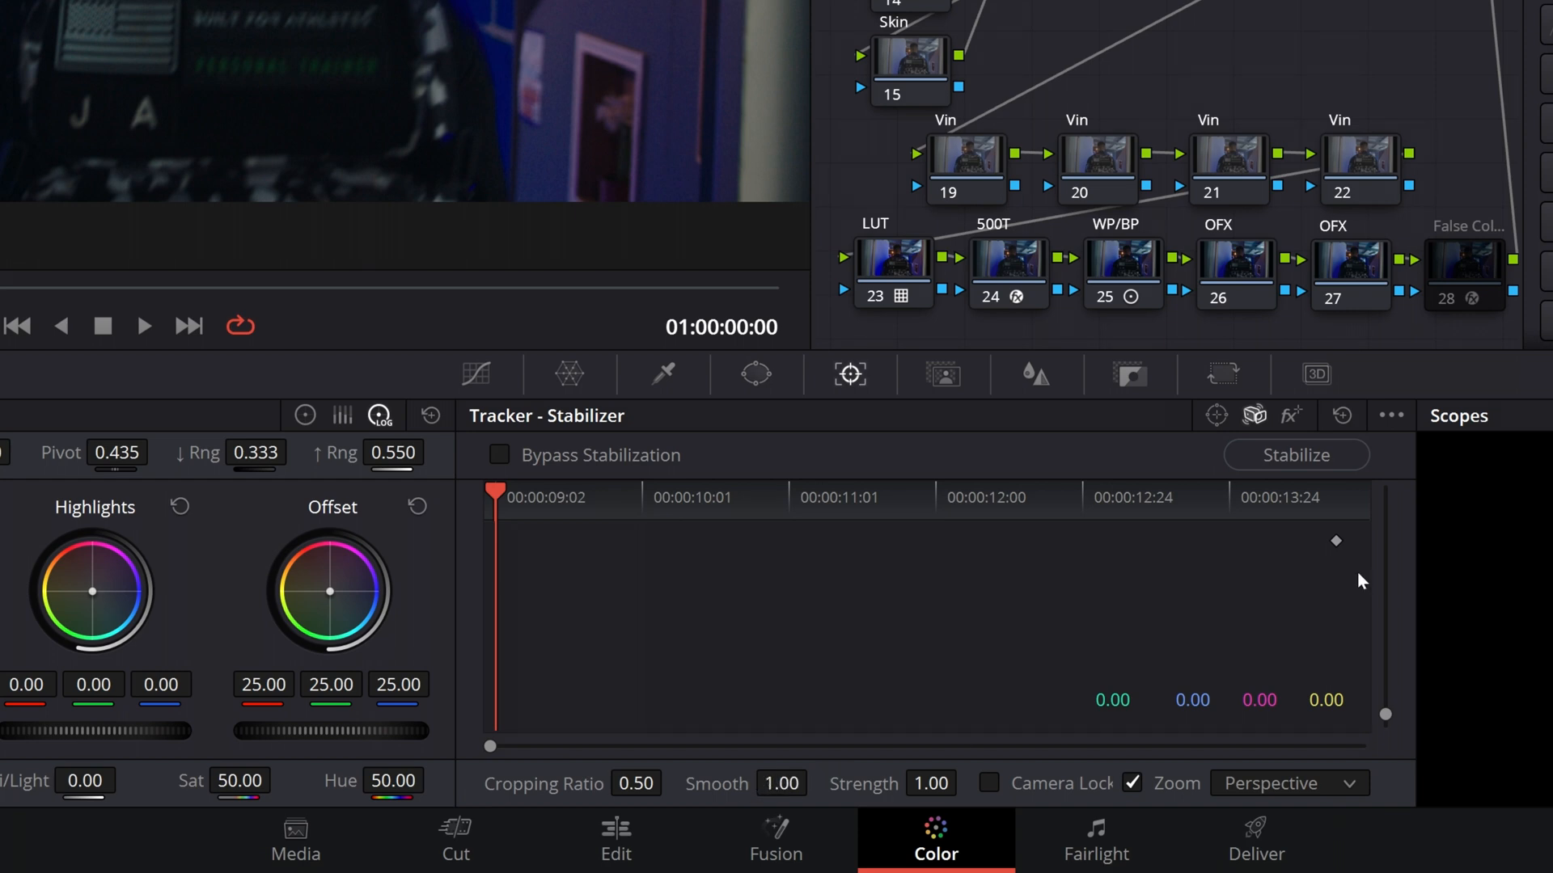
mouse_move(1383, 565)
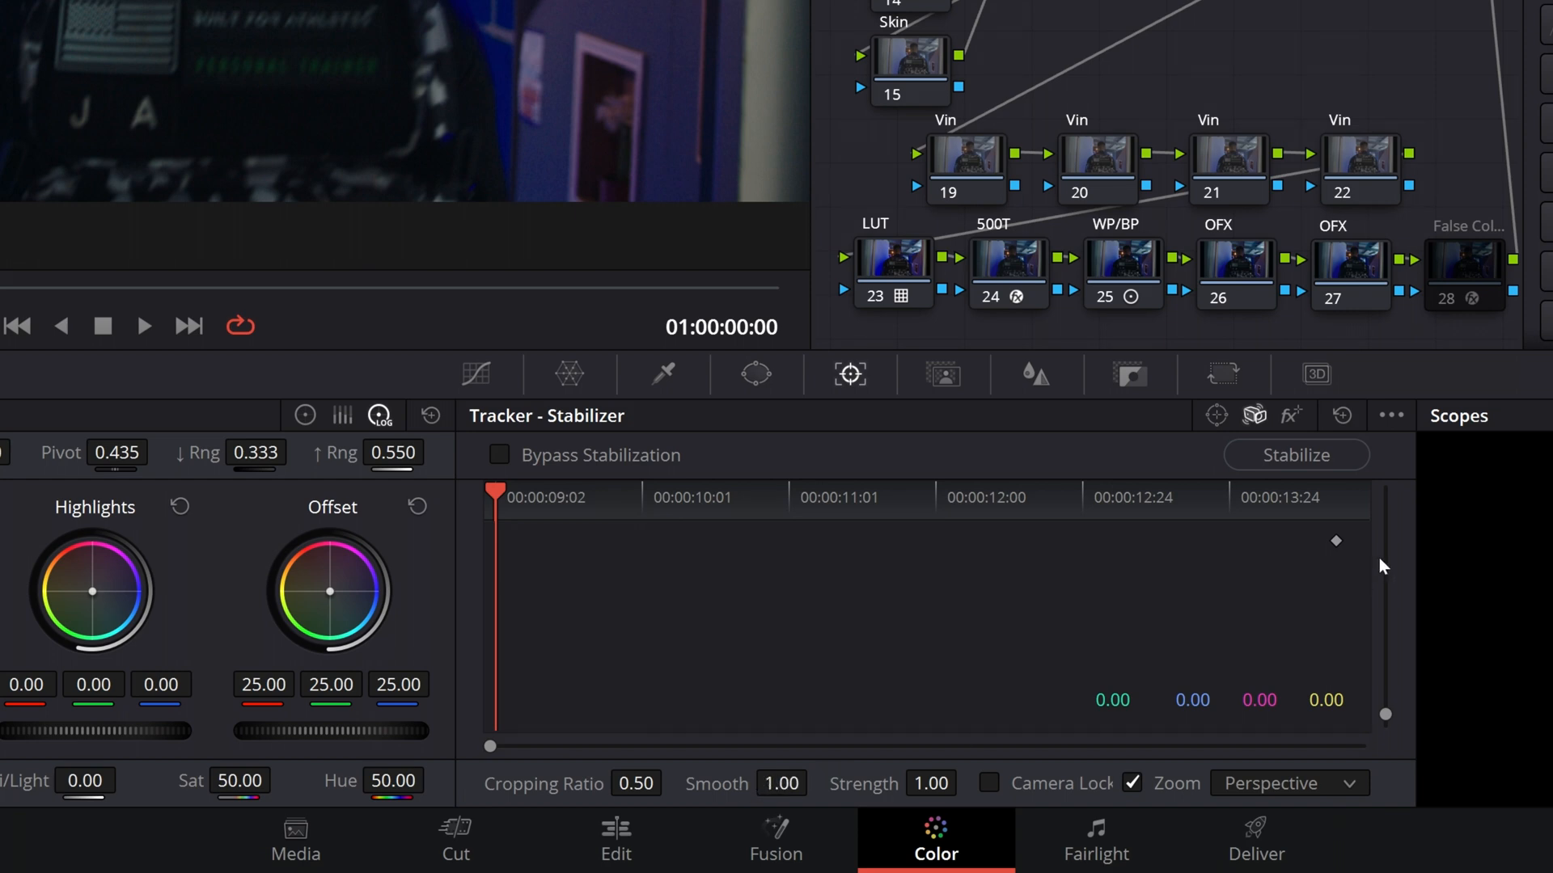
Step: Run stabilization on the clip in Perspective mode
click(1295, 455)
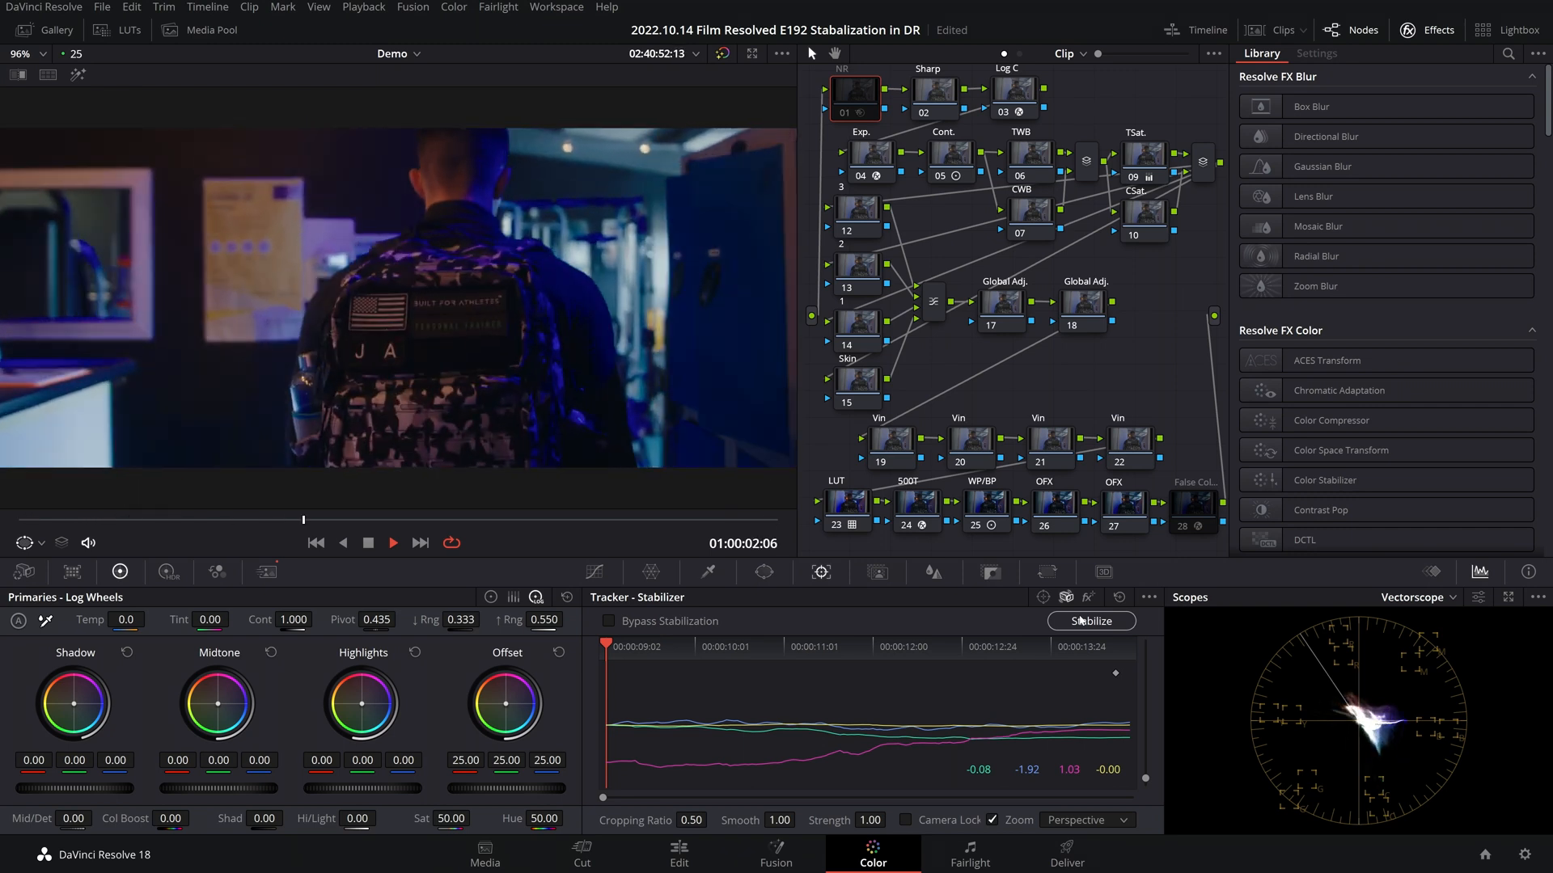
click(392, 543)
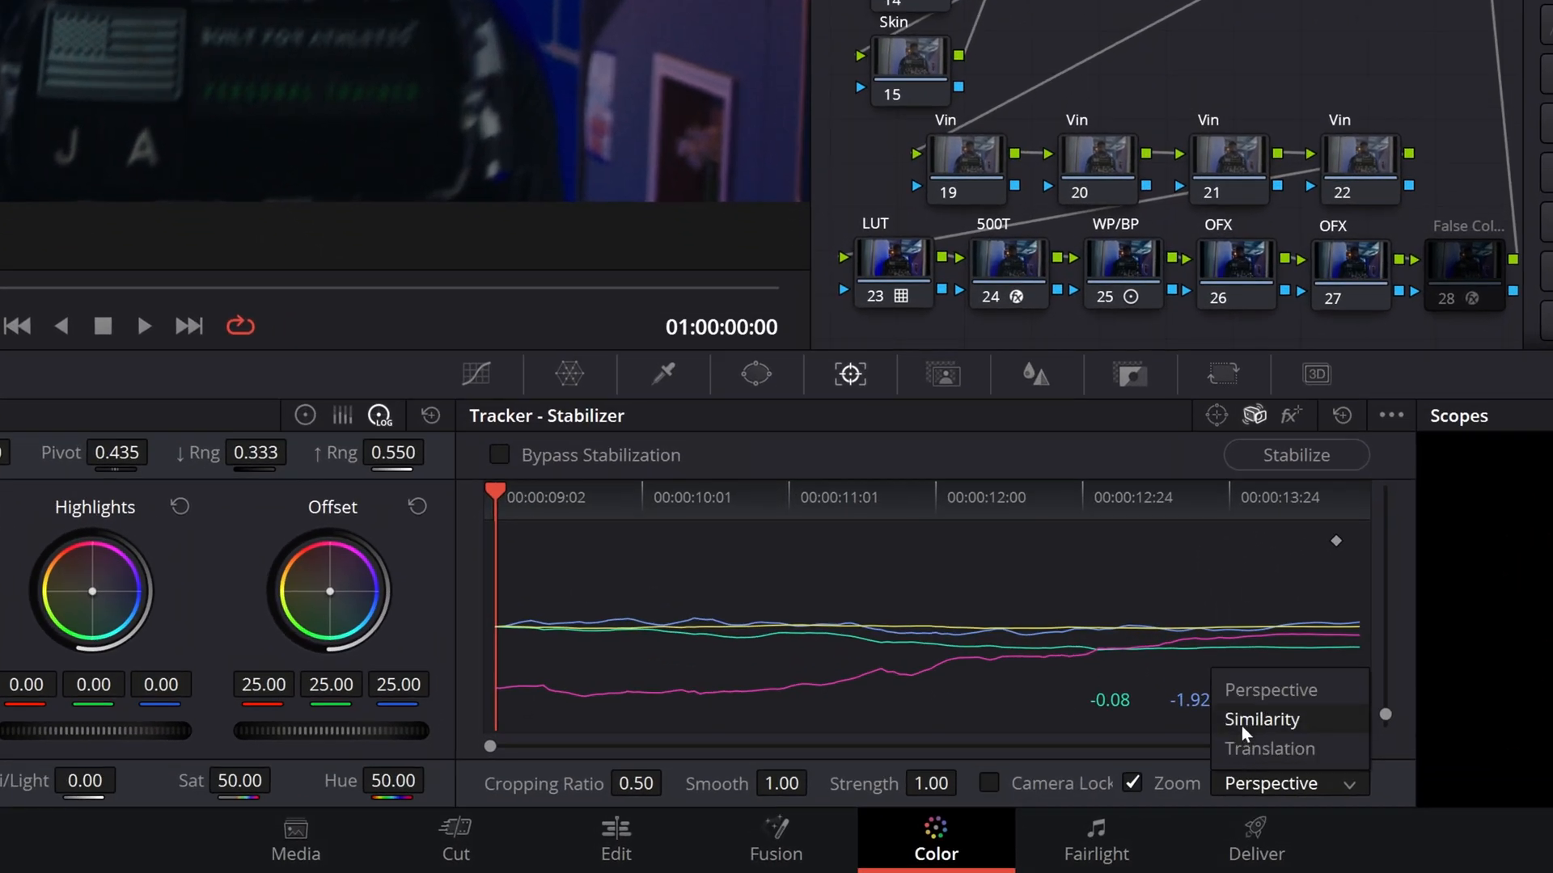
Step: Re-stabilize the clip with the mode switched to Similarity
click(1262, 719)
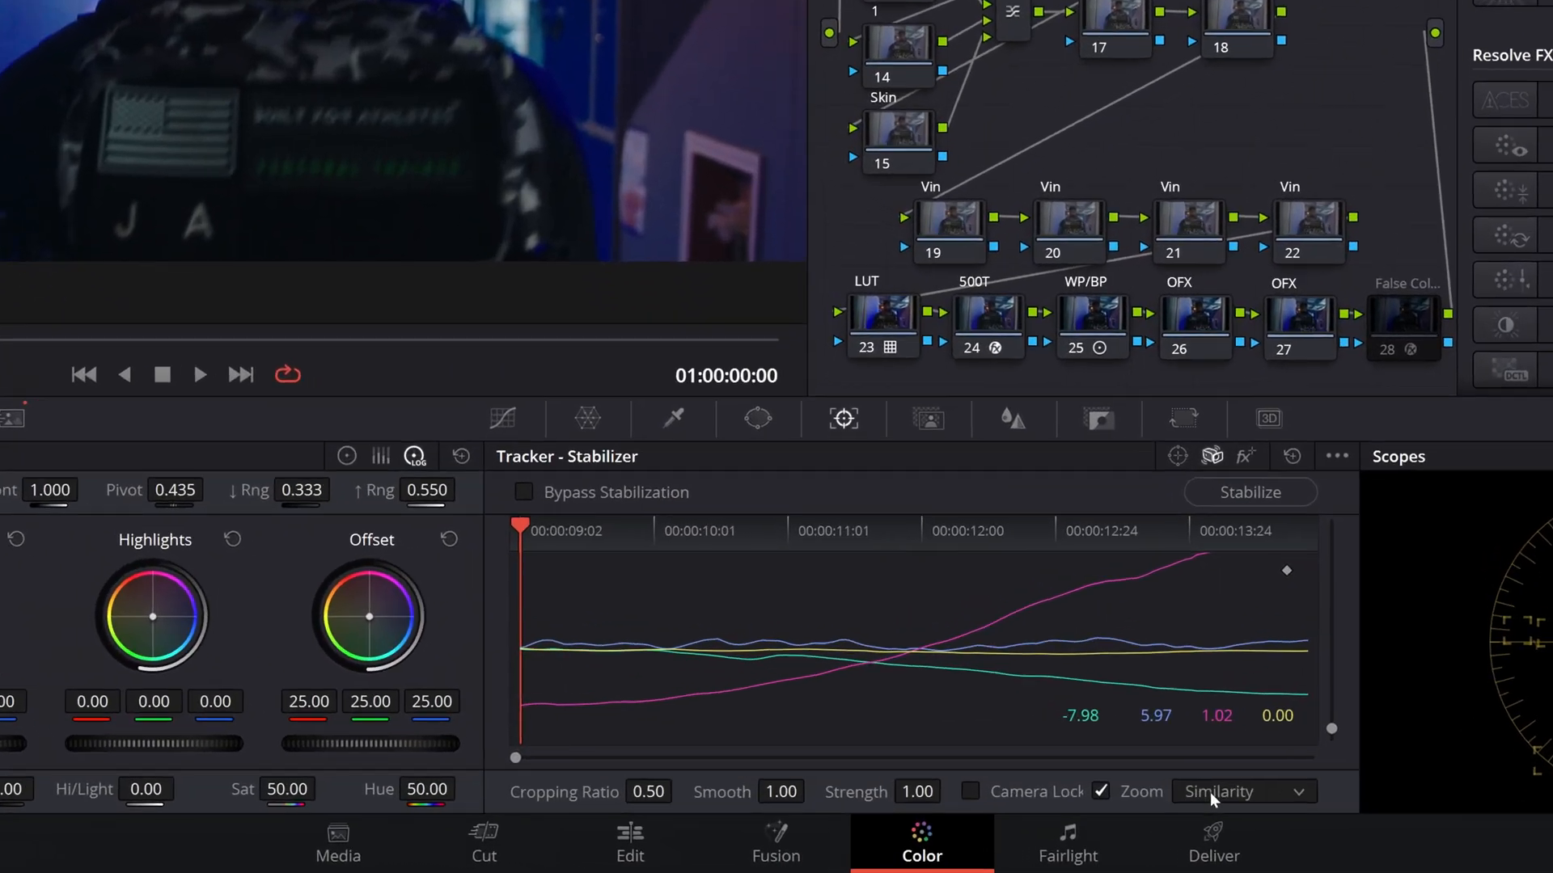
Step: Try stabilizing in Translation mode, then return to Similarity and re-stabilize
click(1242, 790)
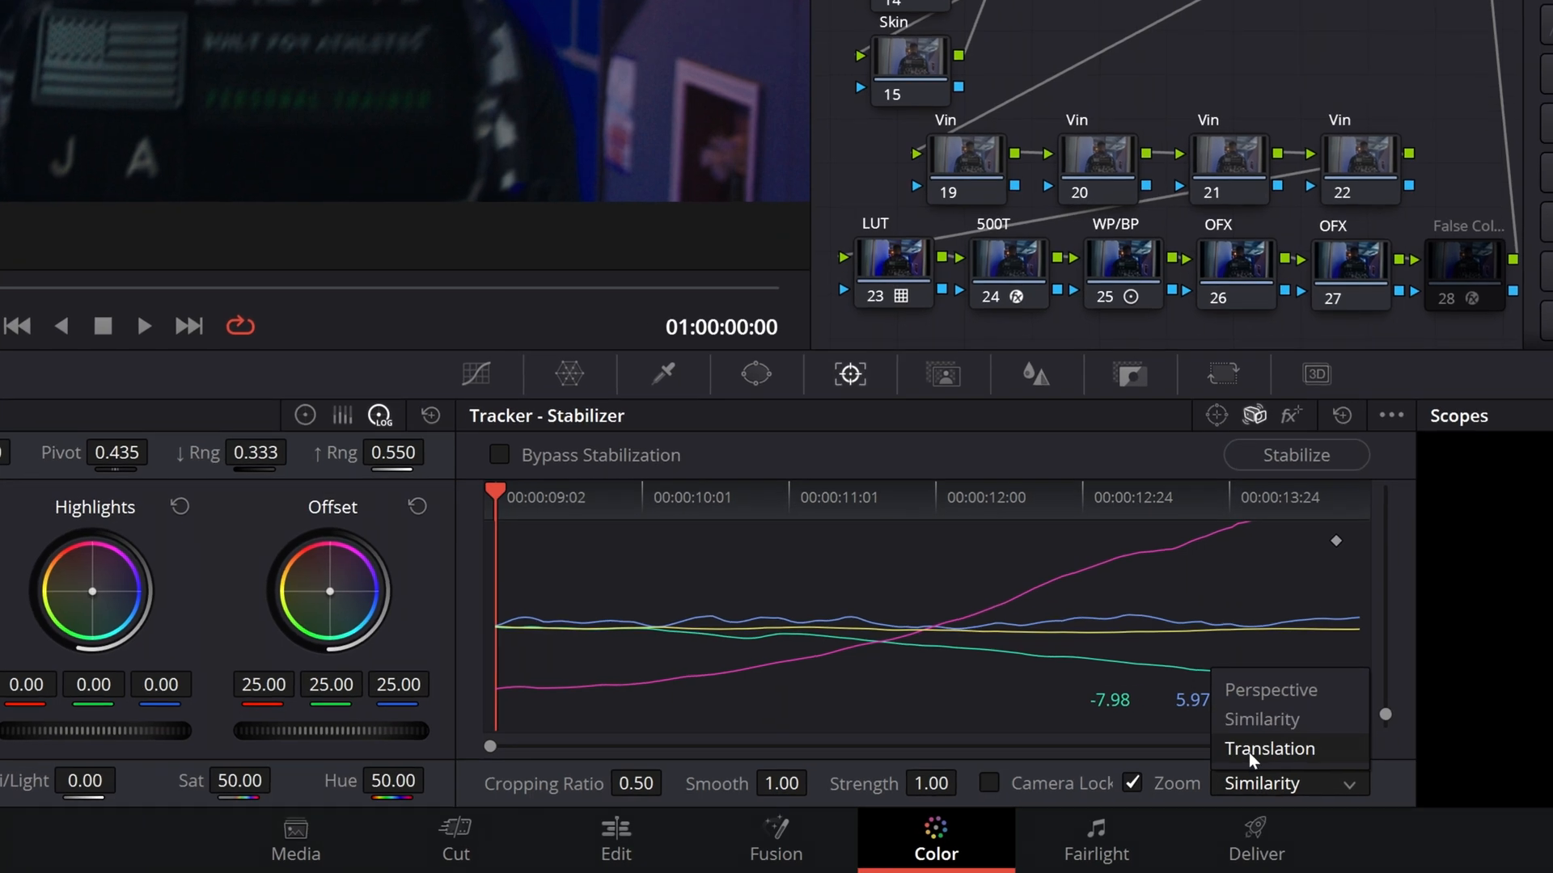
click(1271, 749)
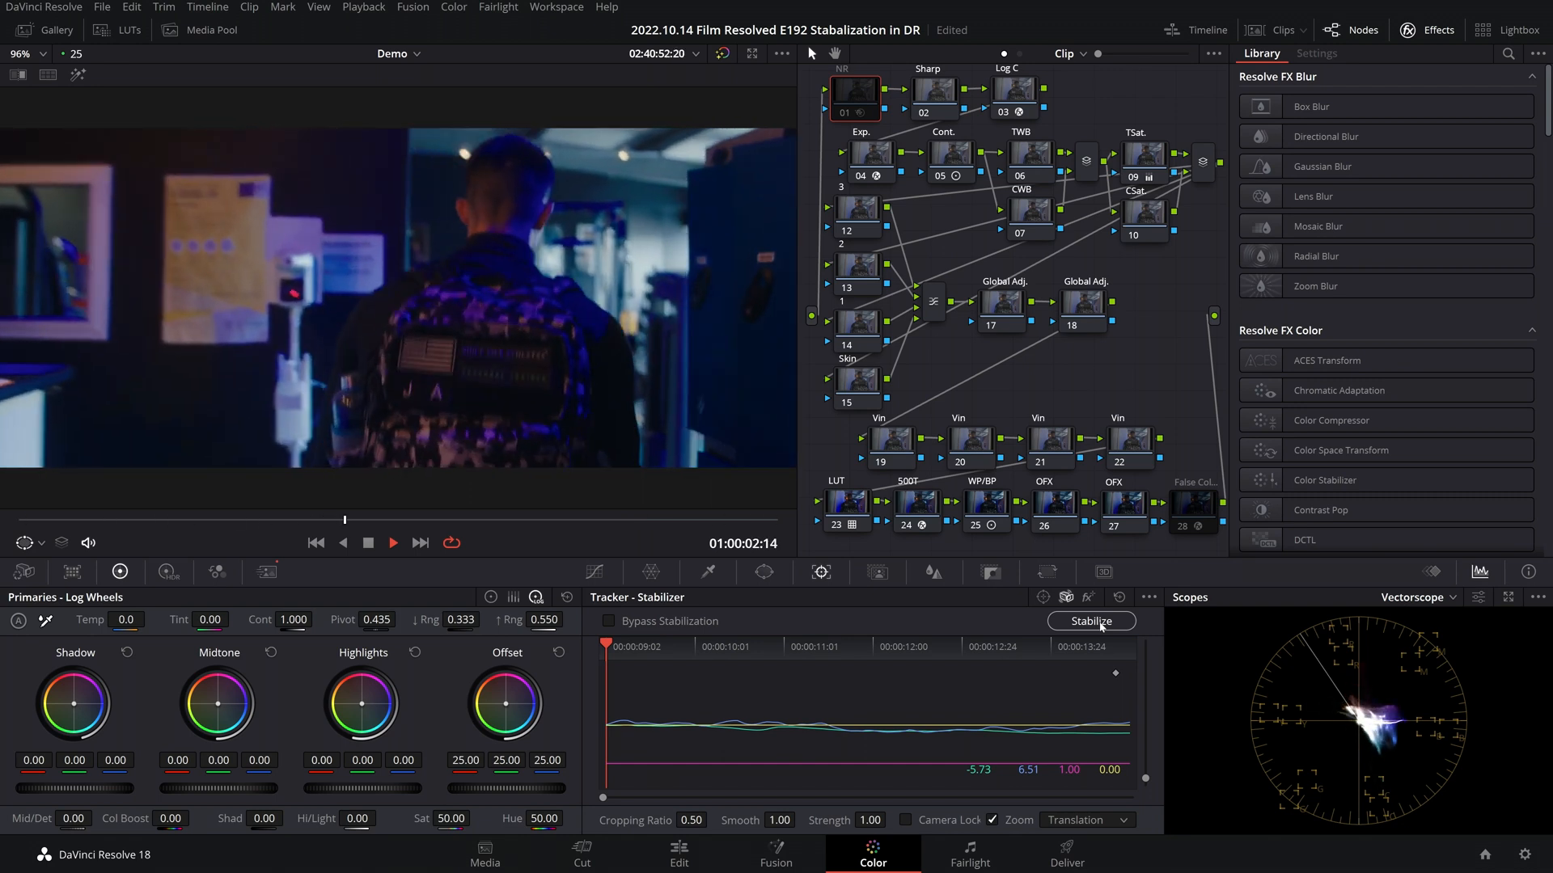
click(392, 542)
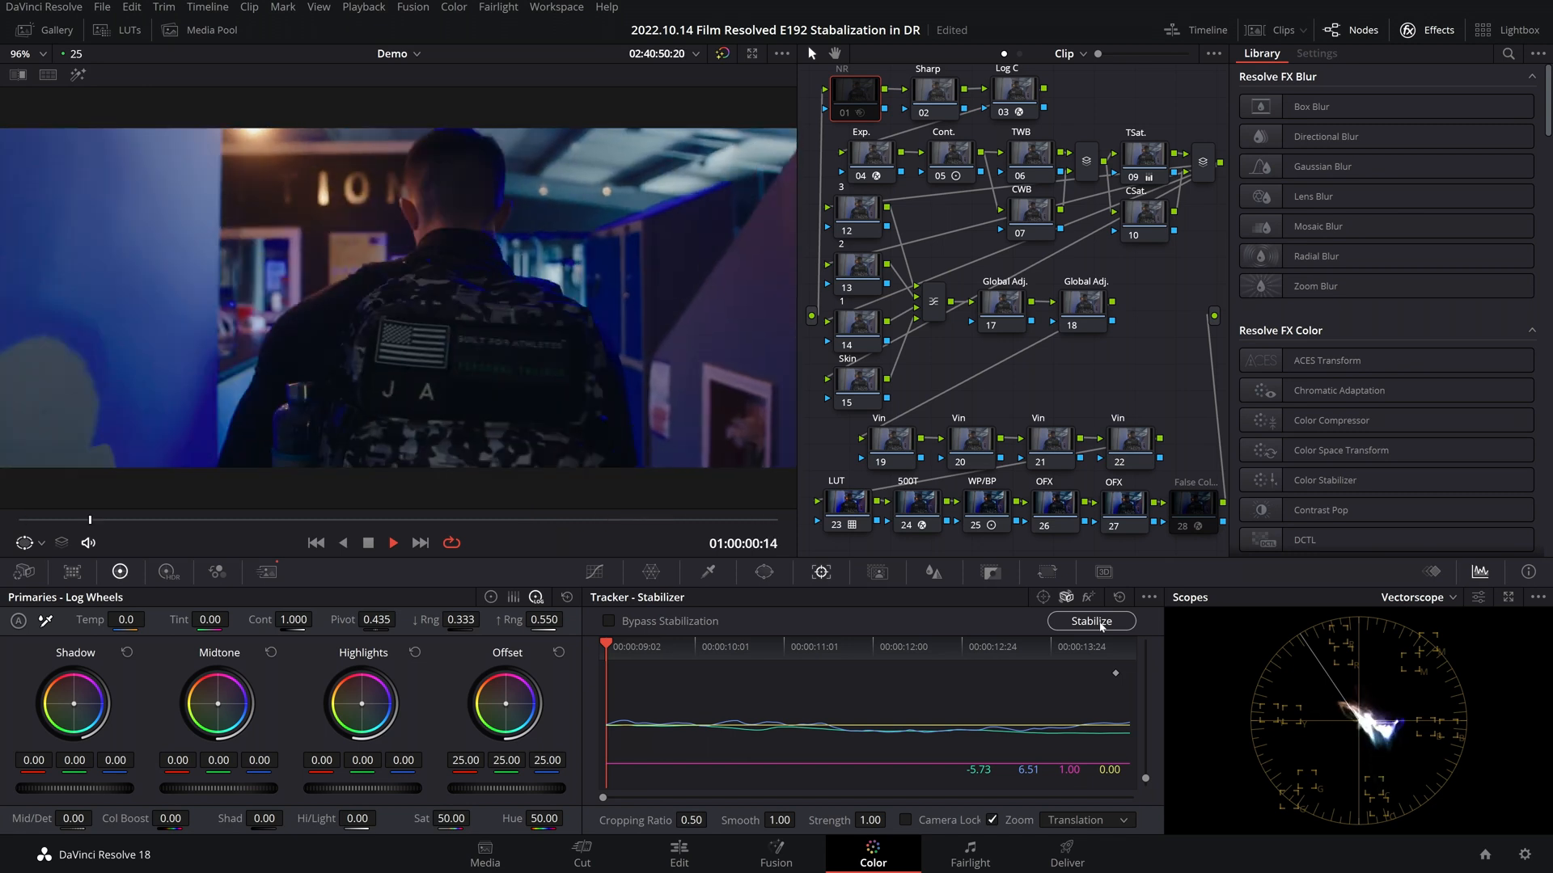
click(392, 542)
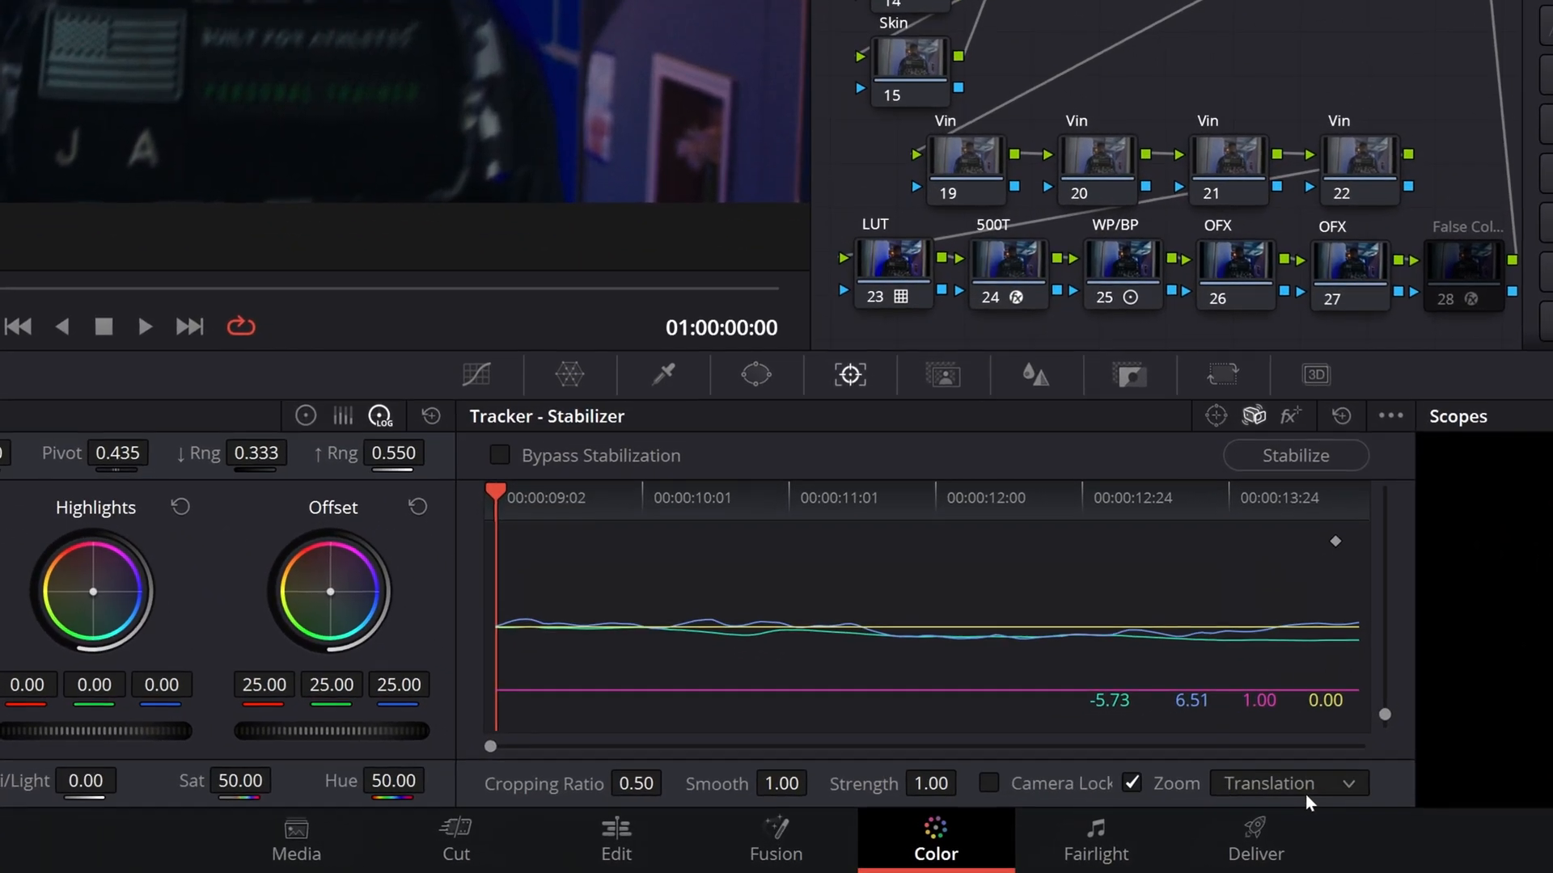
click(1285, 784)
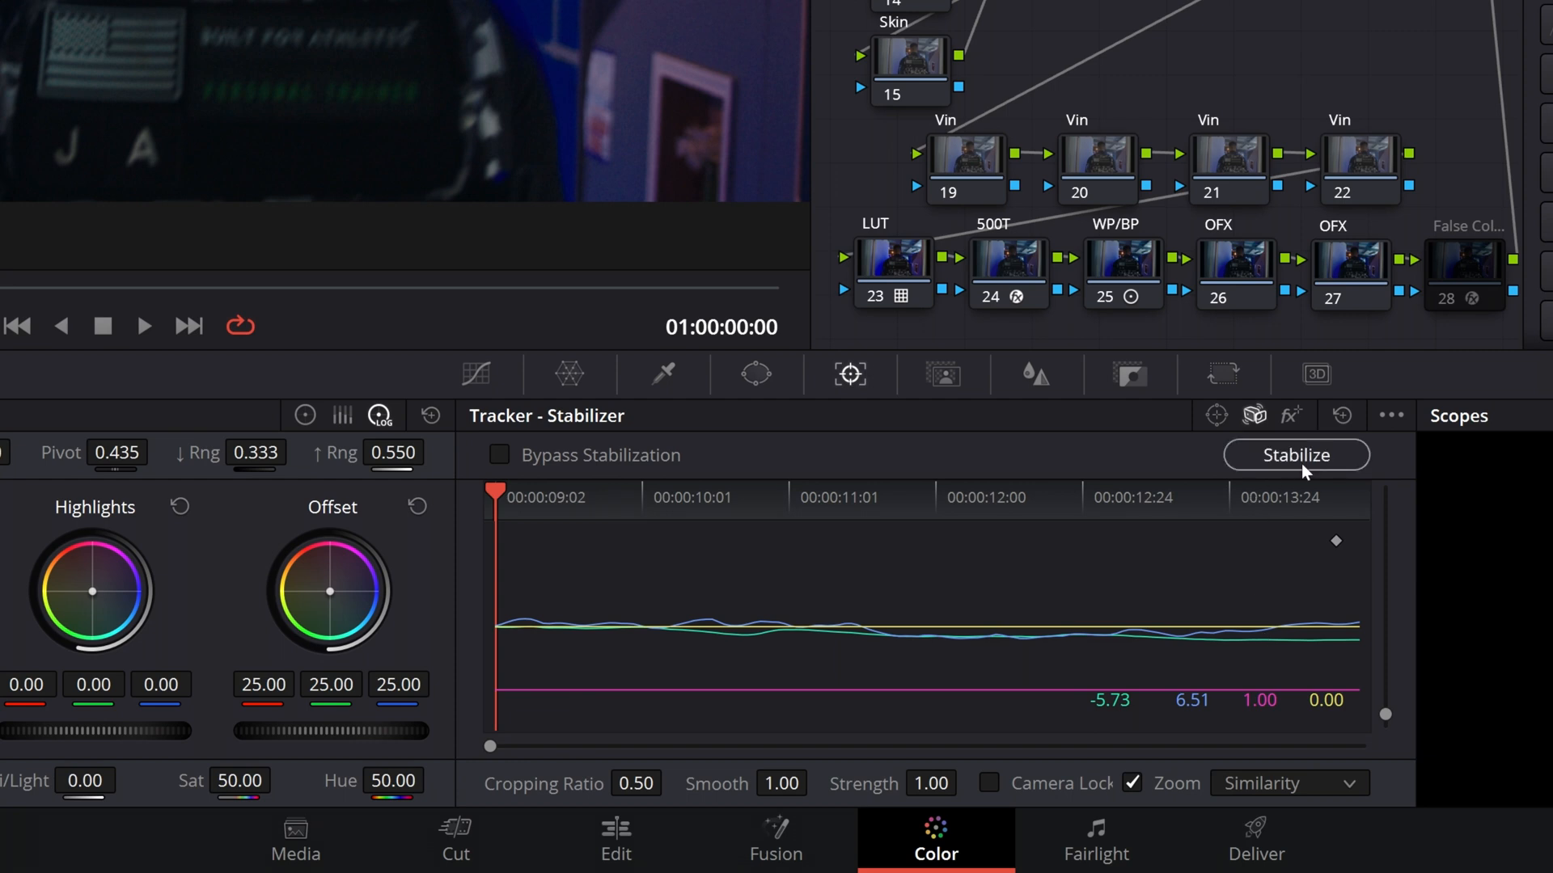
click(1297, 454)
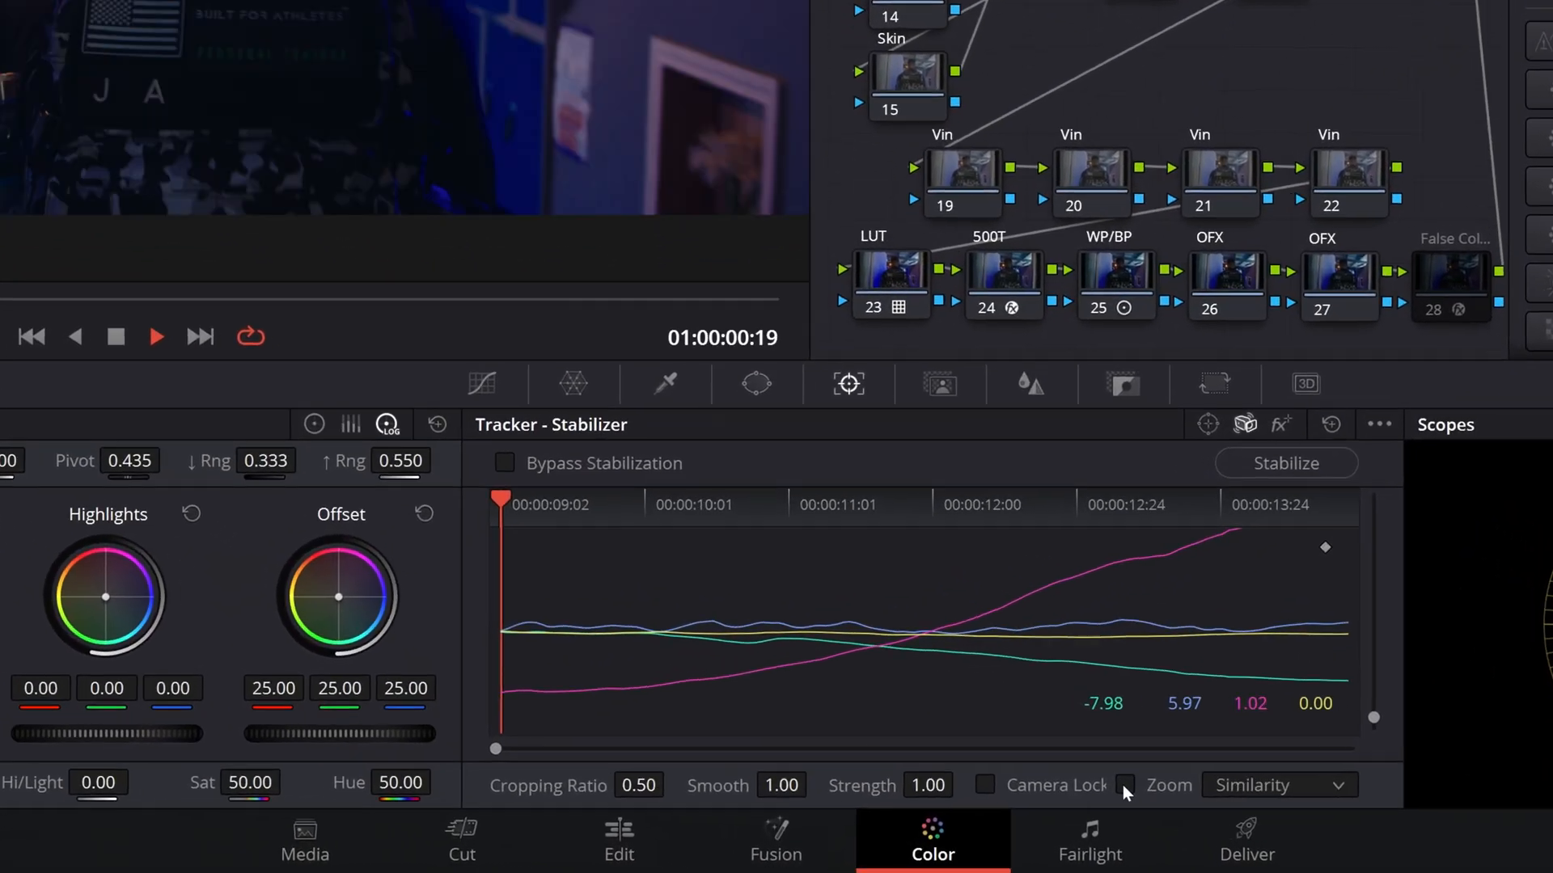
Step: Re-enable Zoom on the Similarity stabilization and play the clip
click(1126, 785)
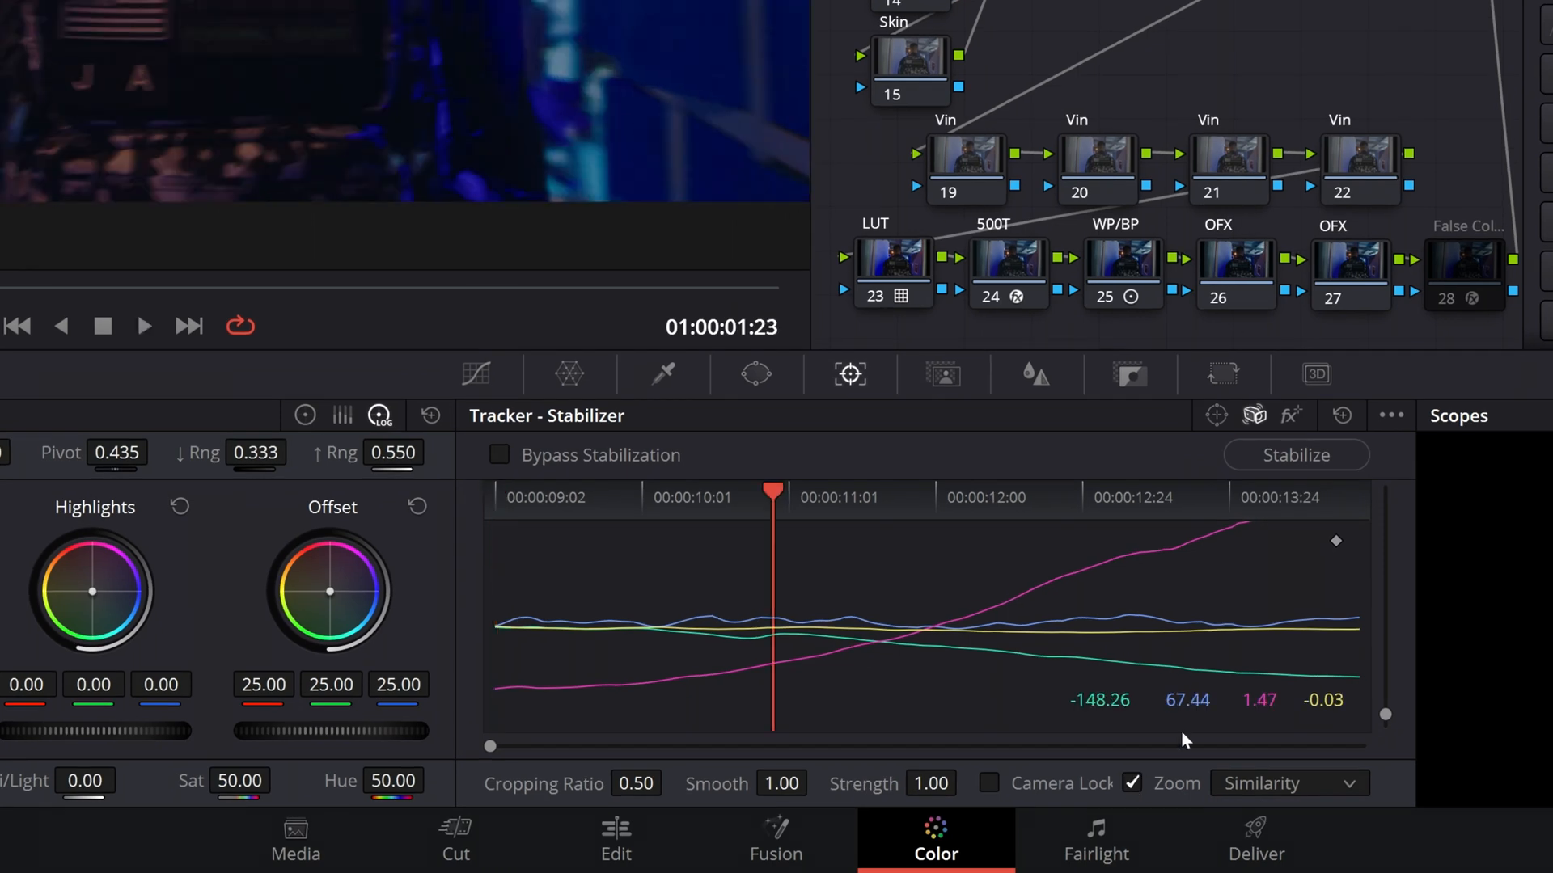
mouse_move(1291, 473)
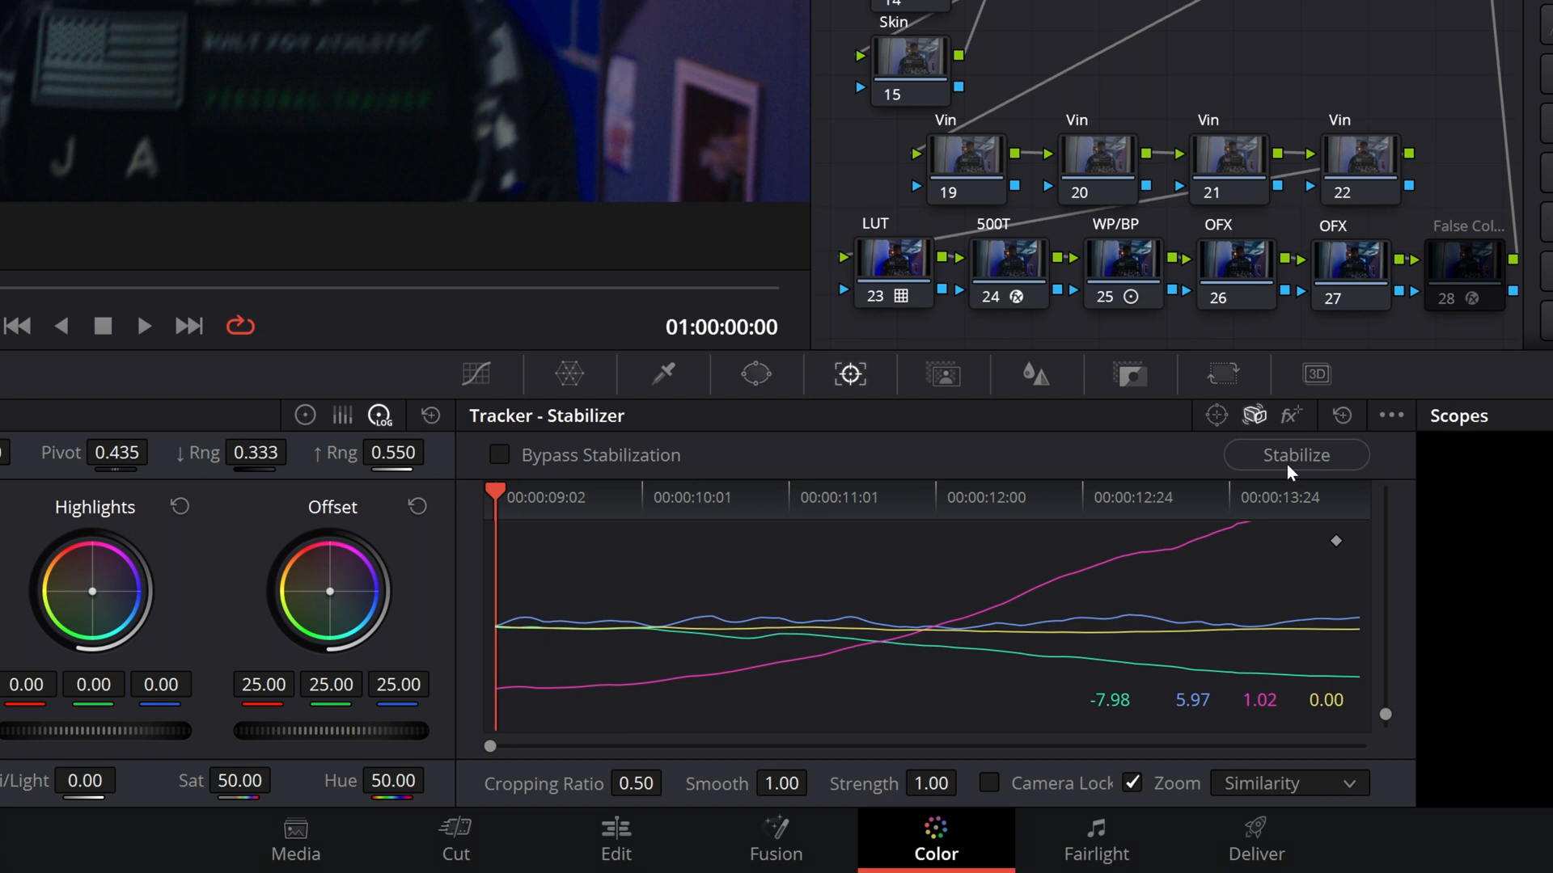
mouse_move(1287, 475)
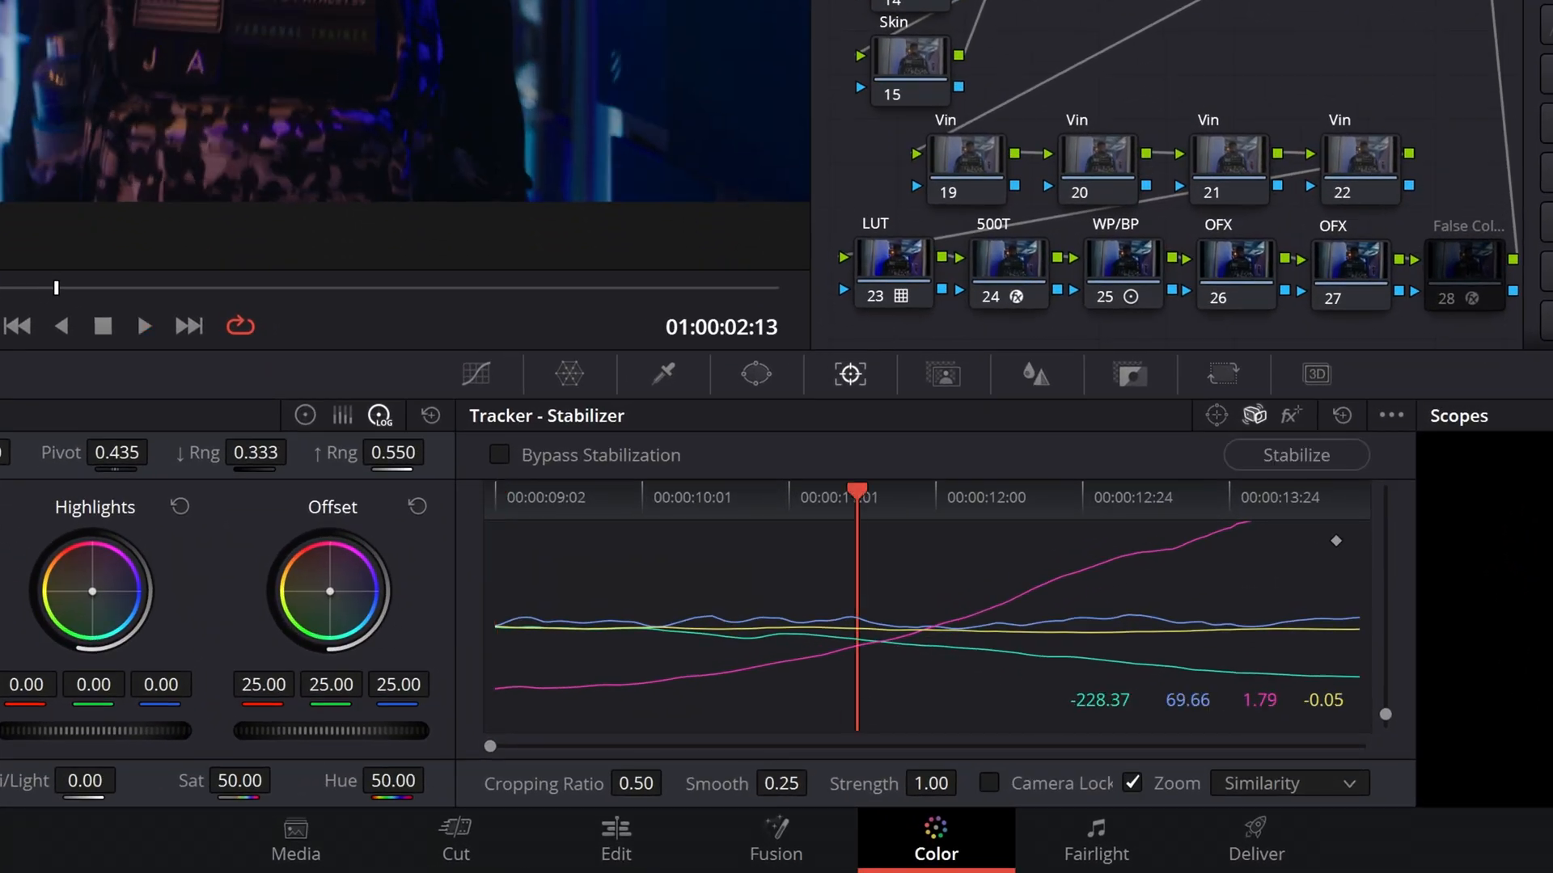
Step: Lower stabilizer smoothing toward 0.25 and review playback
click(929, 784)
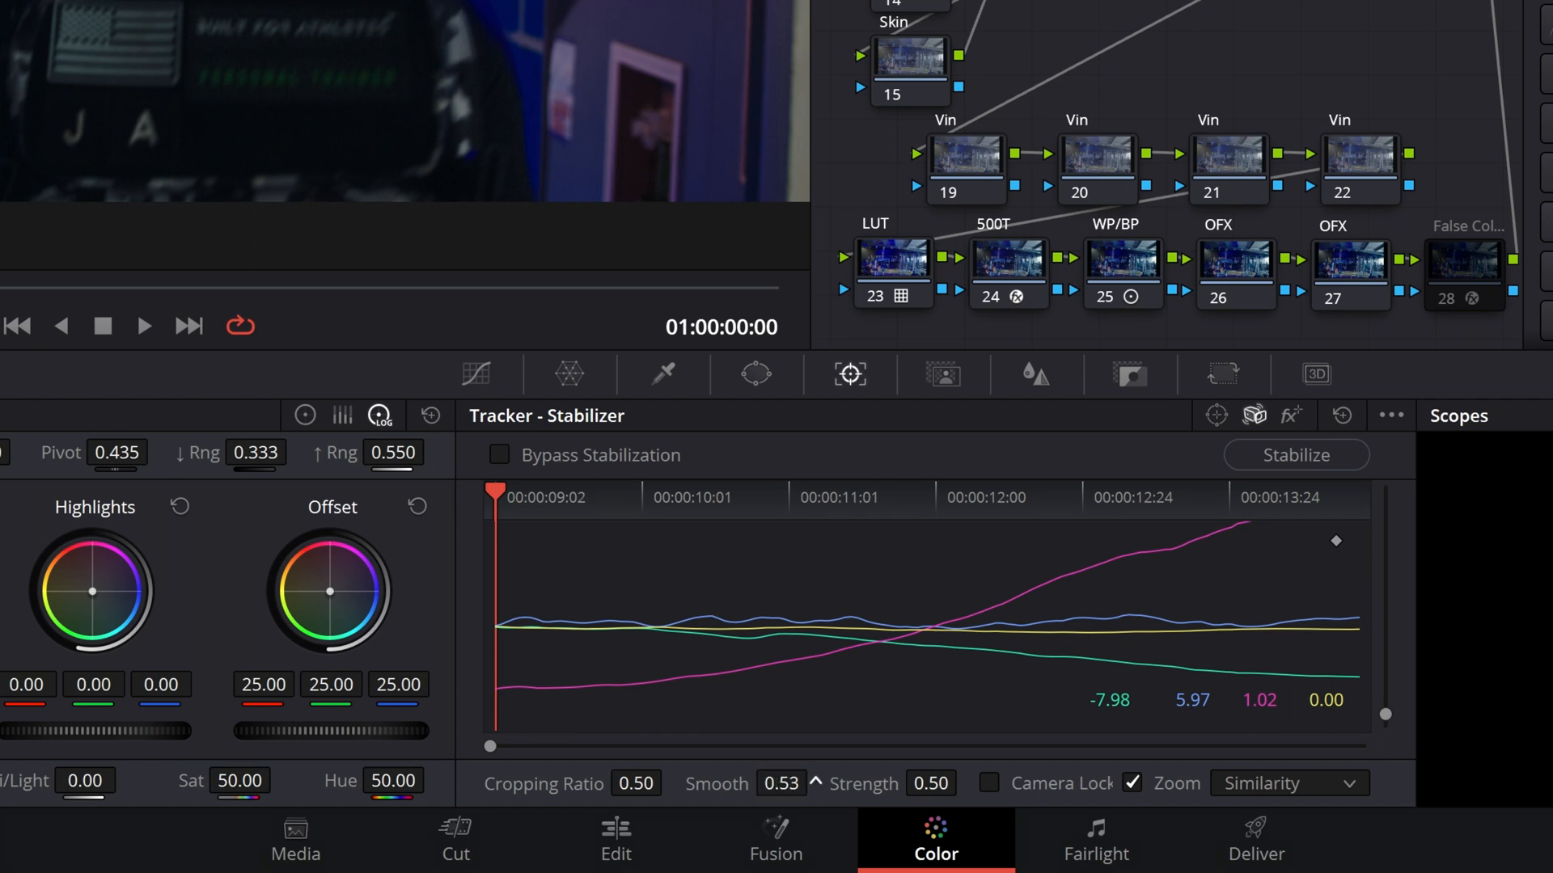
Step: Set Smooth and Strength to 1.00 and re-stabilize the clip
click(1296, 455)
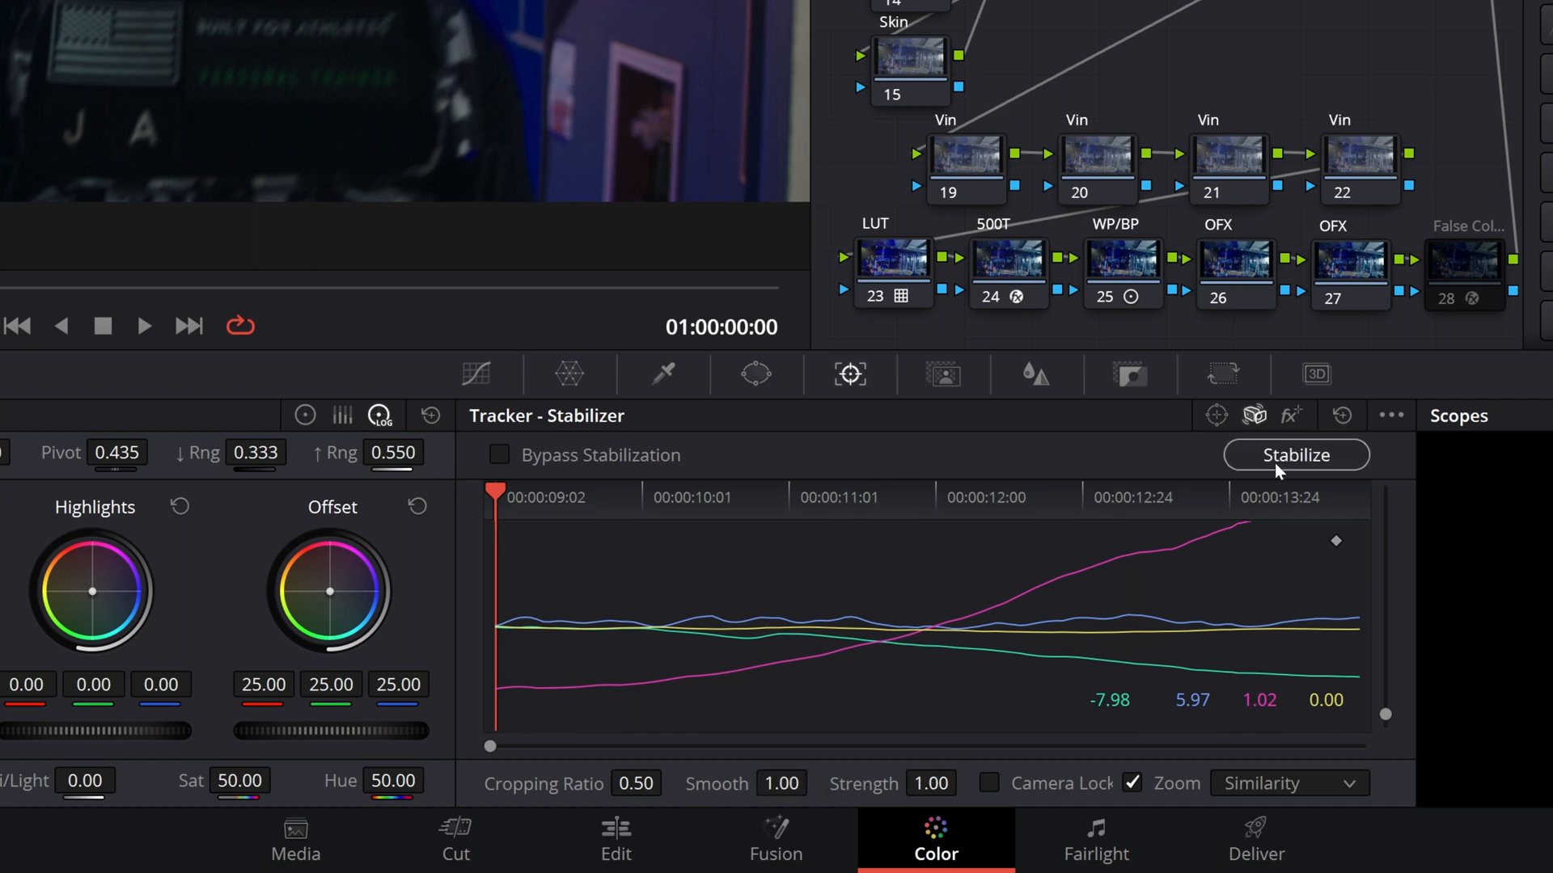
click(142, 326)
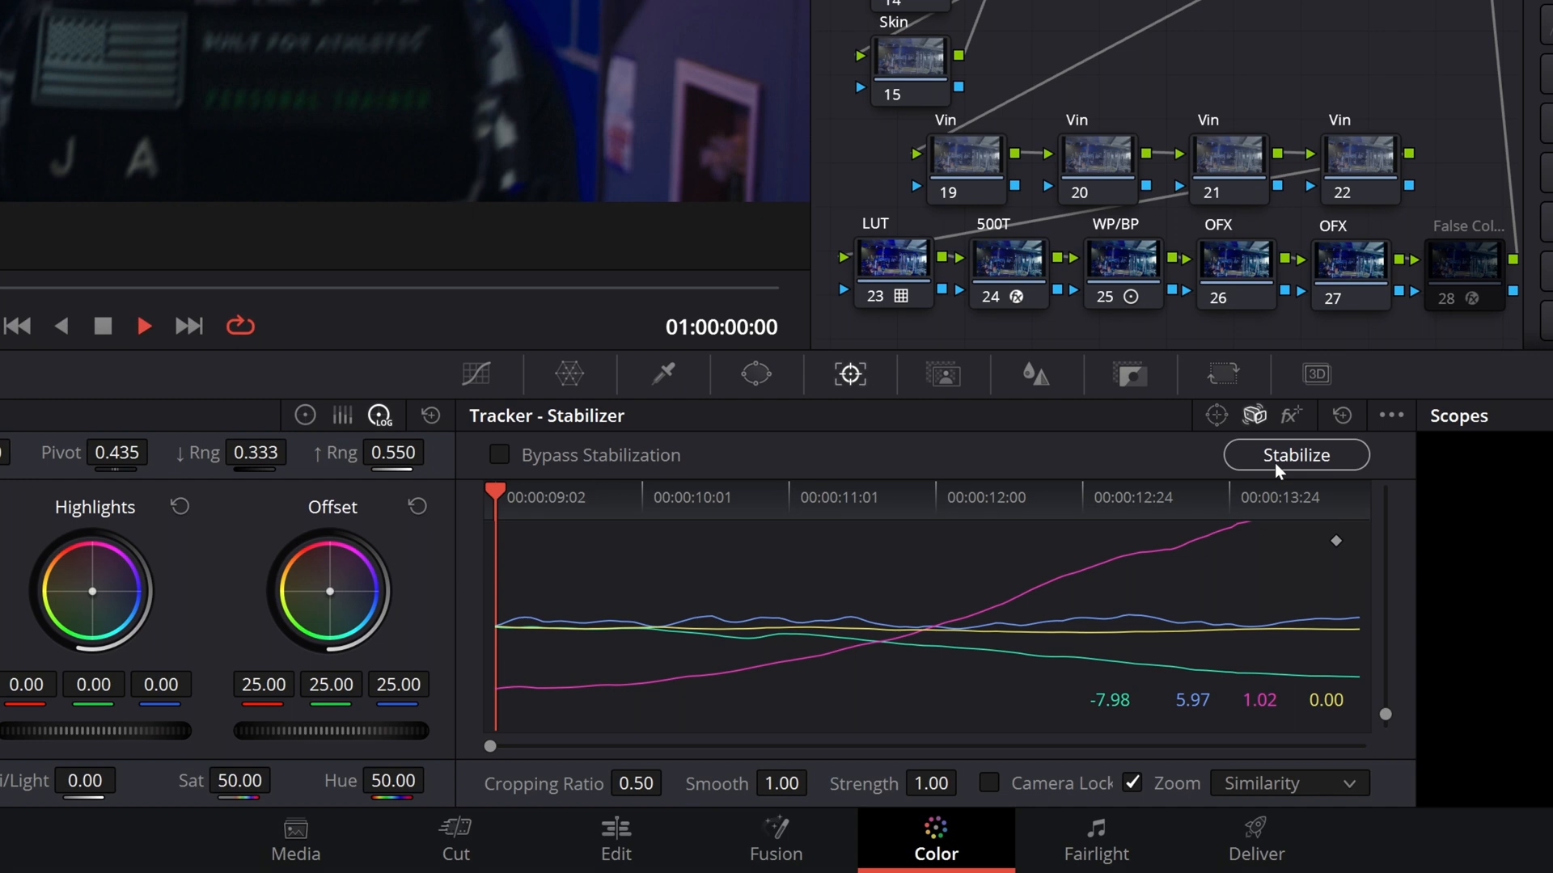
click(1296, 455)
text(.85)
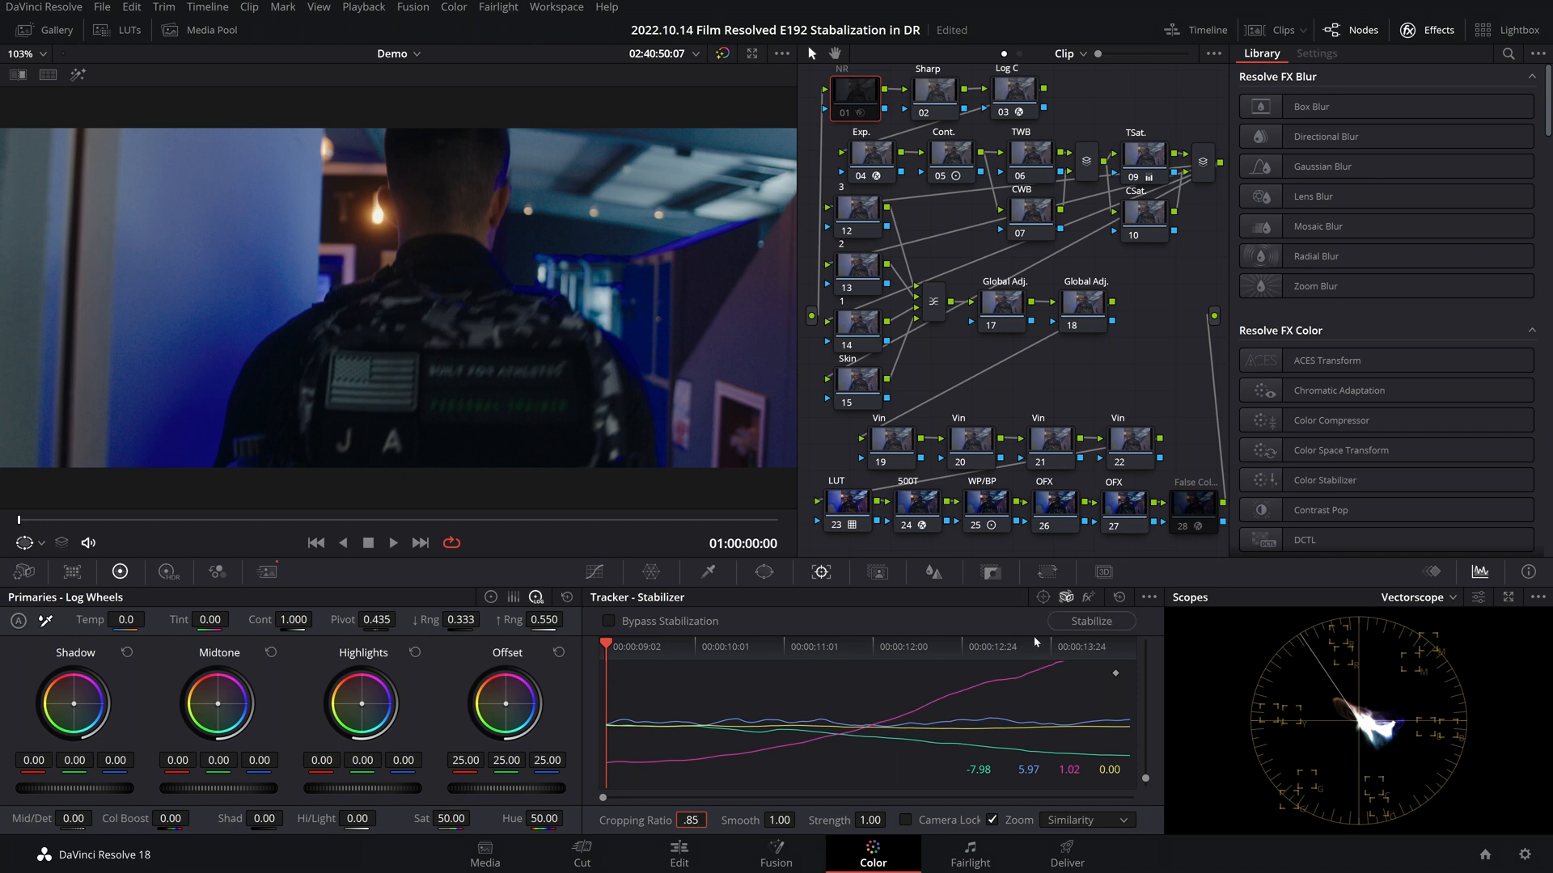
Step: Try a larger cropping ratio, then re-stabilize with cropping at 0.50
click(1090, 621)
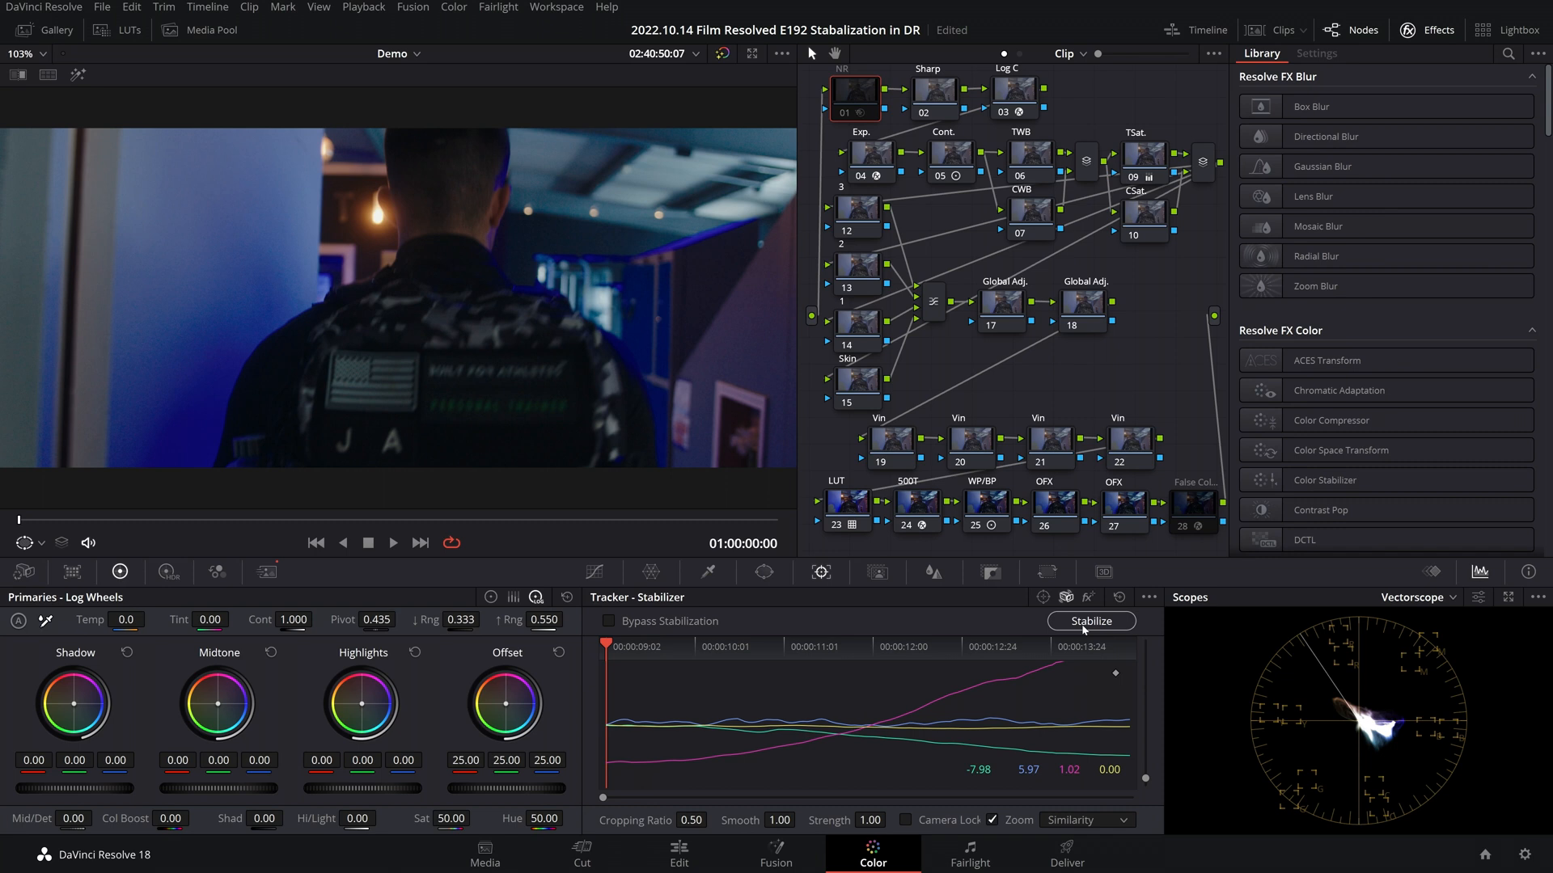
click(1090, 622)
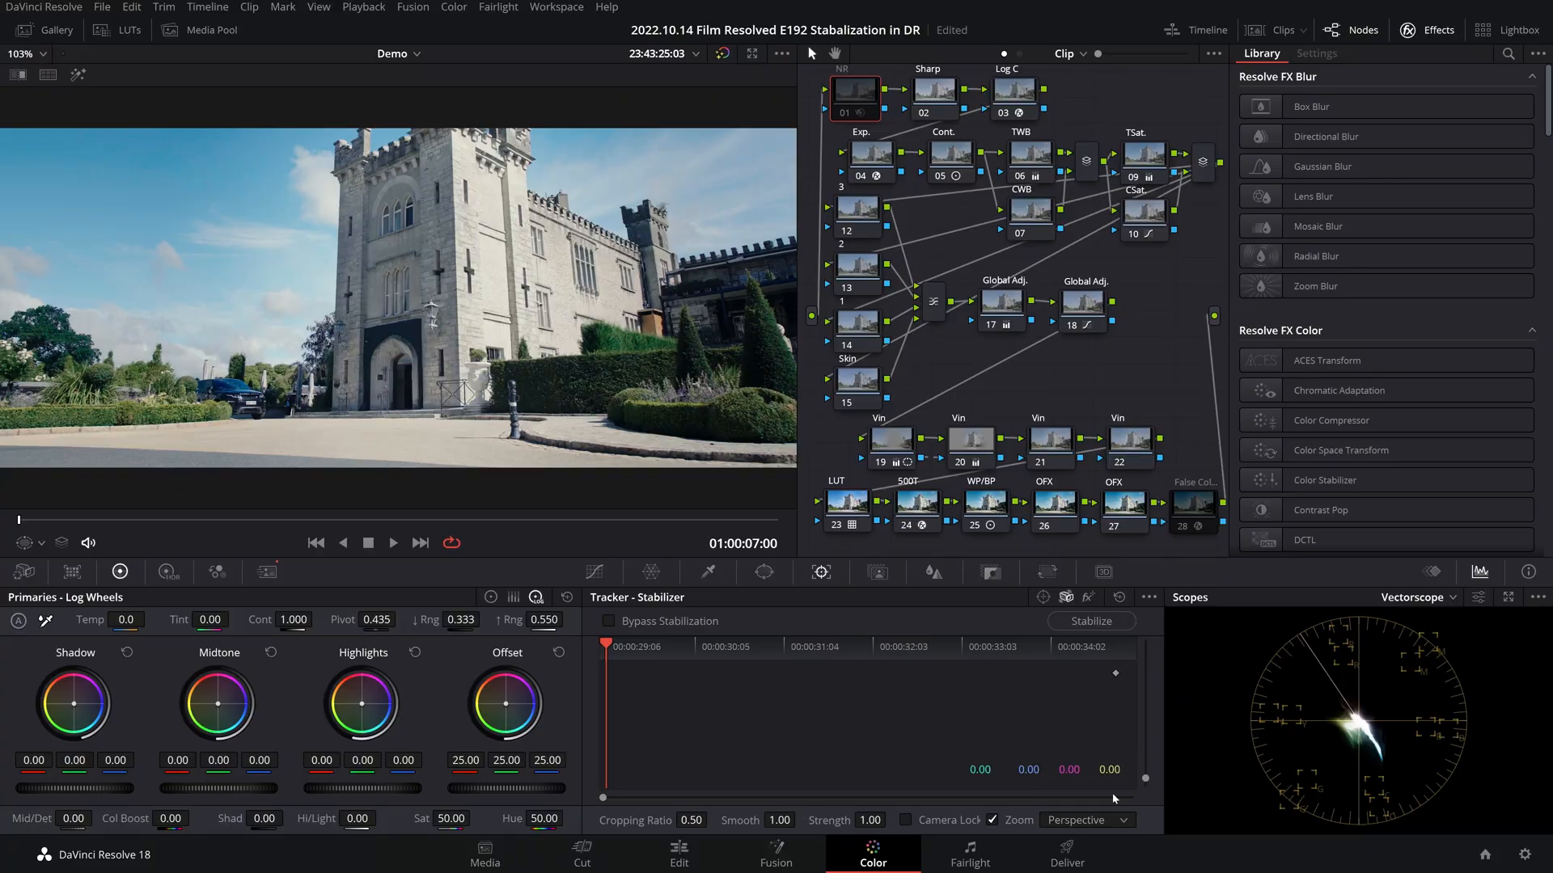
Step: Stabilize the castle shot in Perspective mode to generate tracking curves
click(1091, 621)
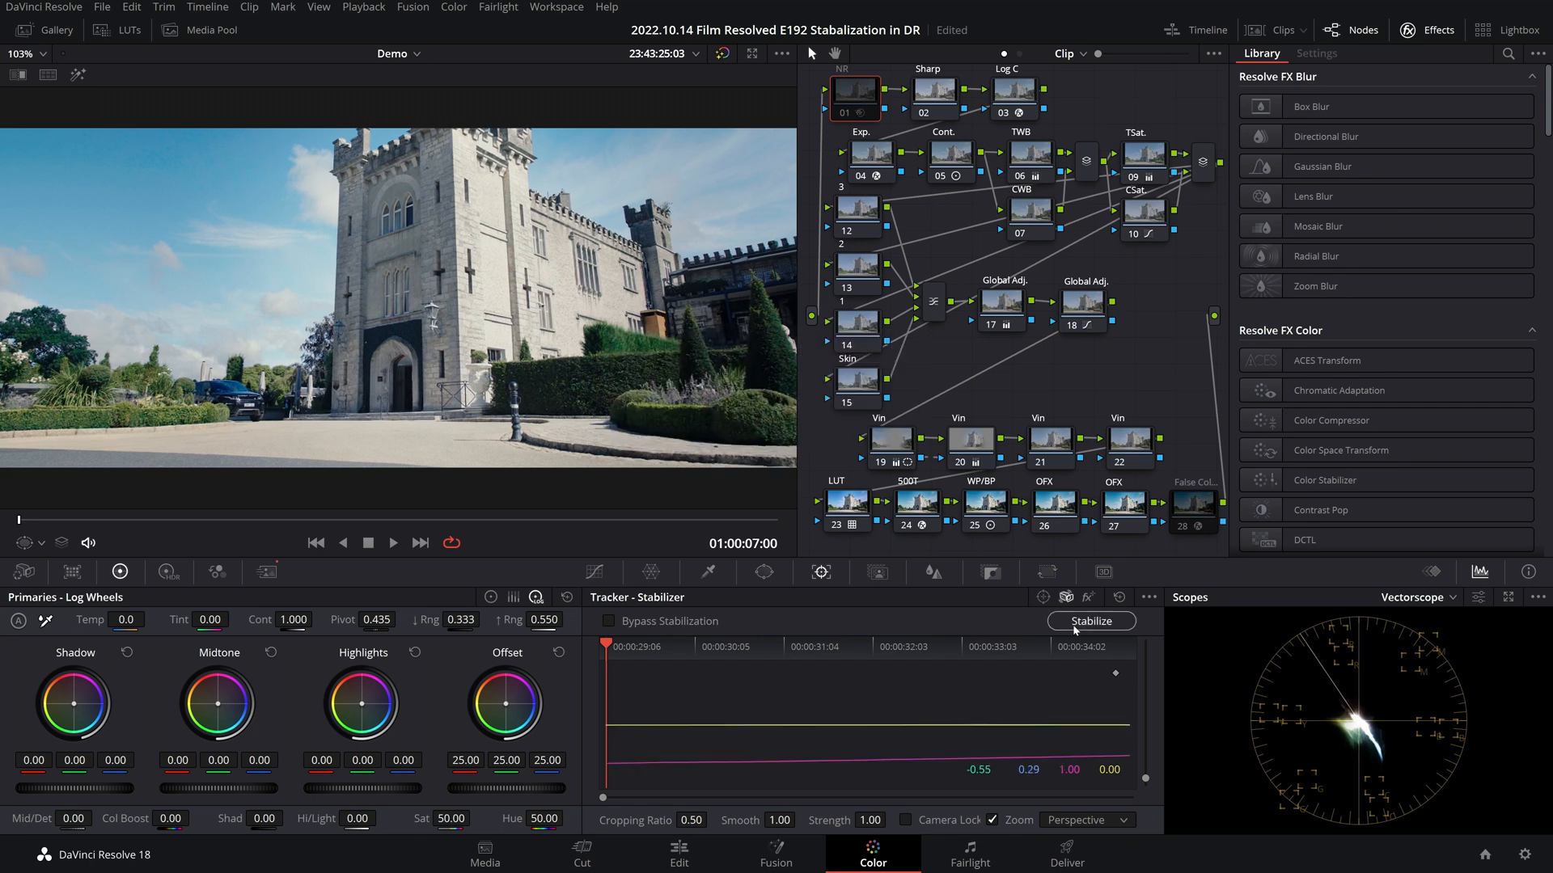
click(1091, 621)
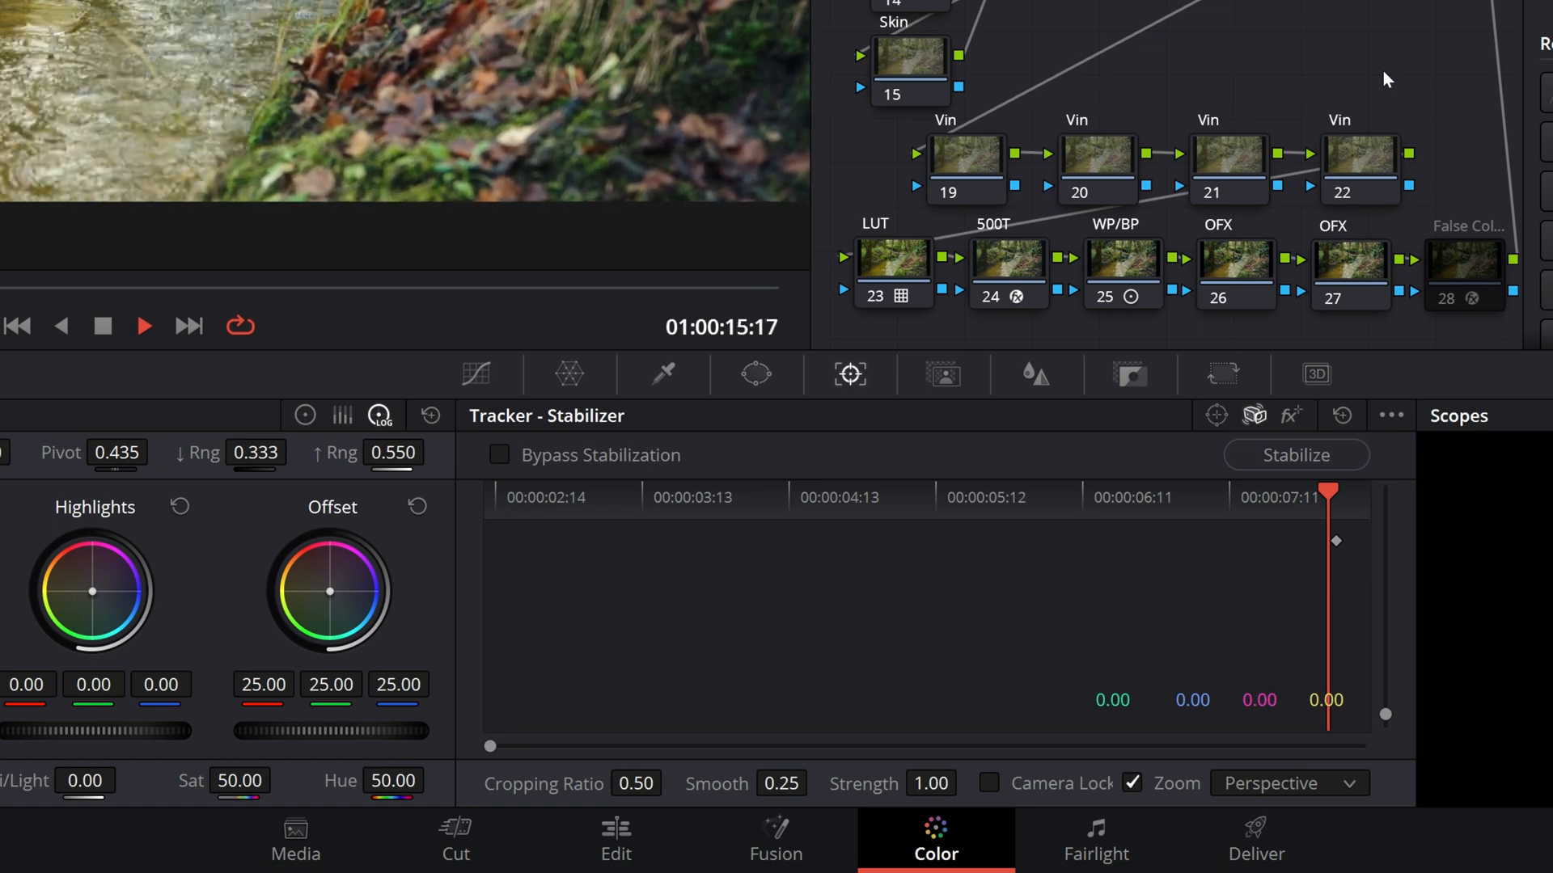
Step: Select the woodland stream clip and enable Camera Lock in the Stabilizer palette
click(142, 326)
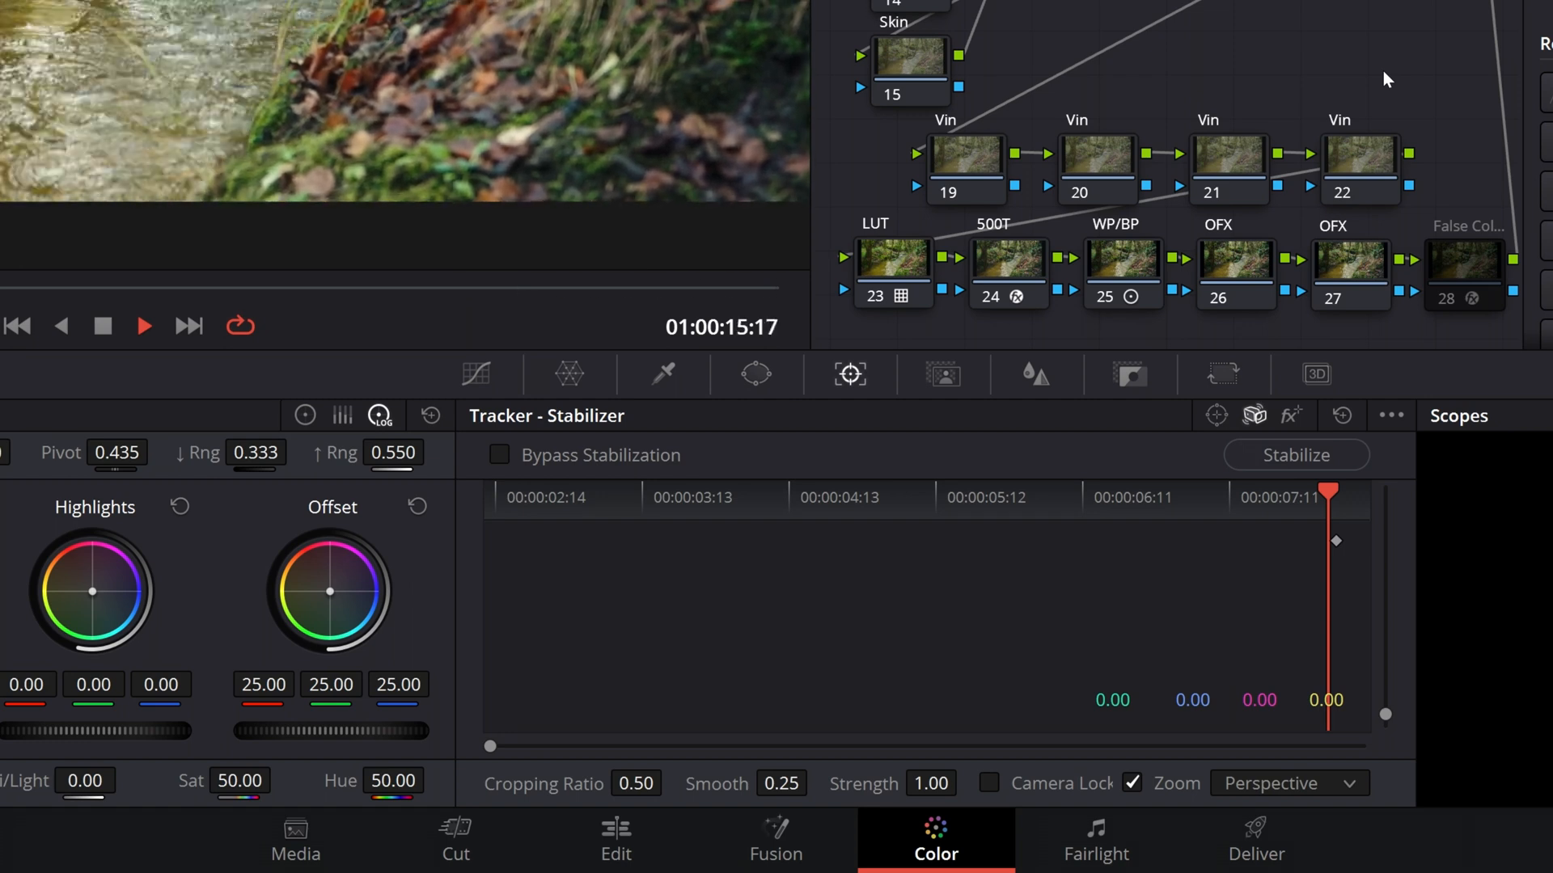
click(141, 326)
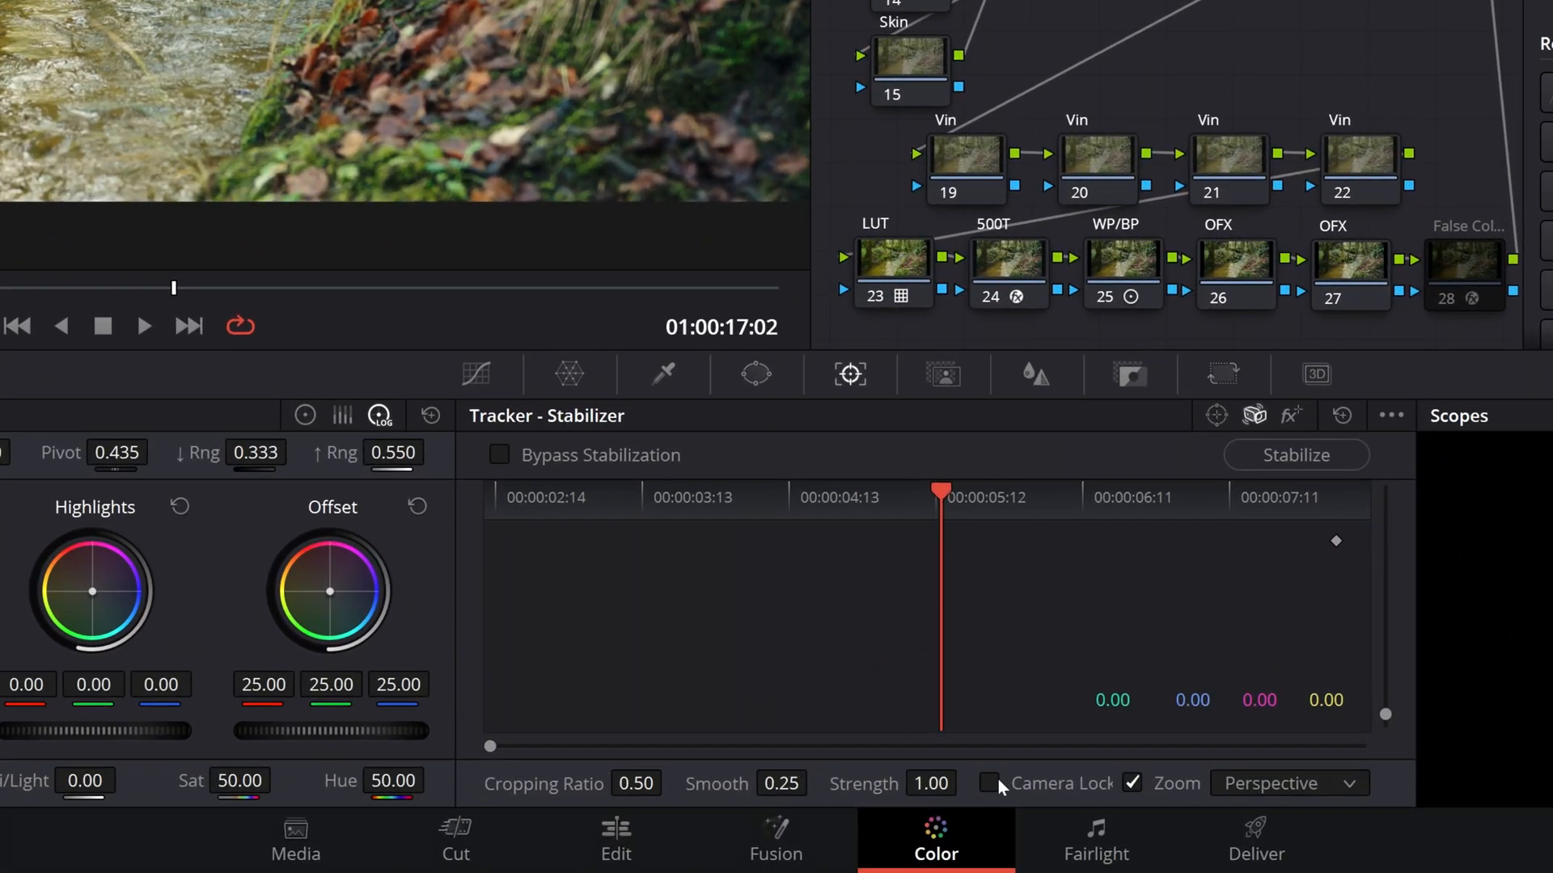
click(1296, 455)
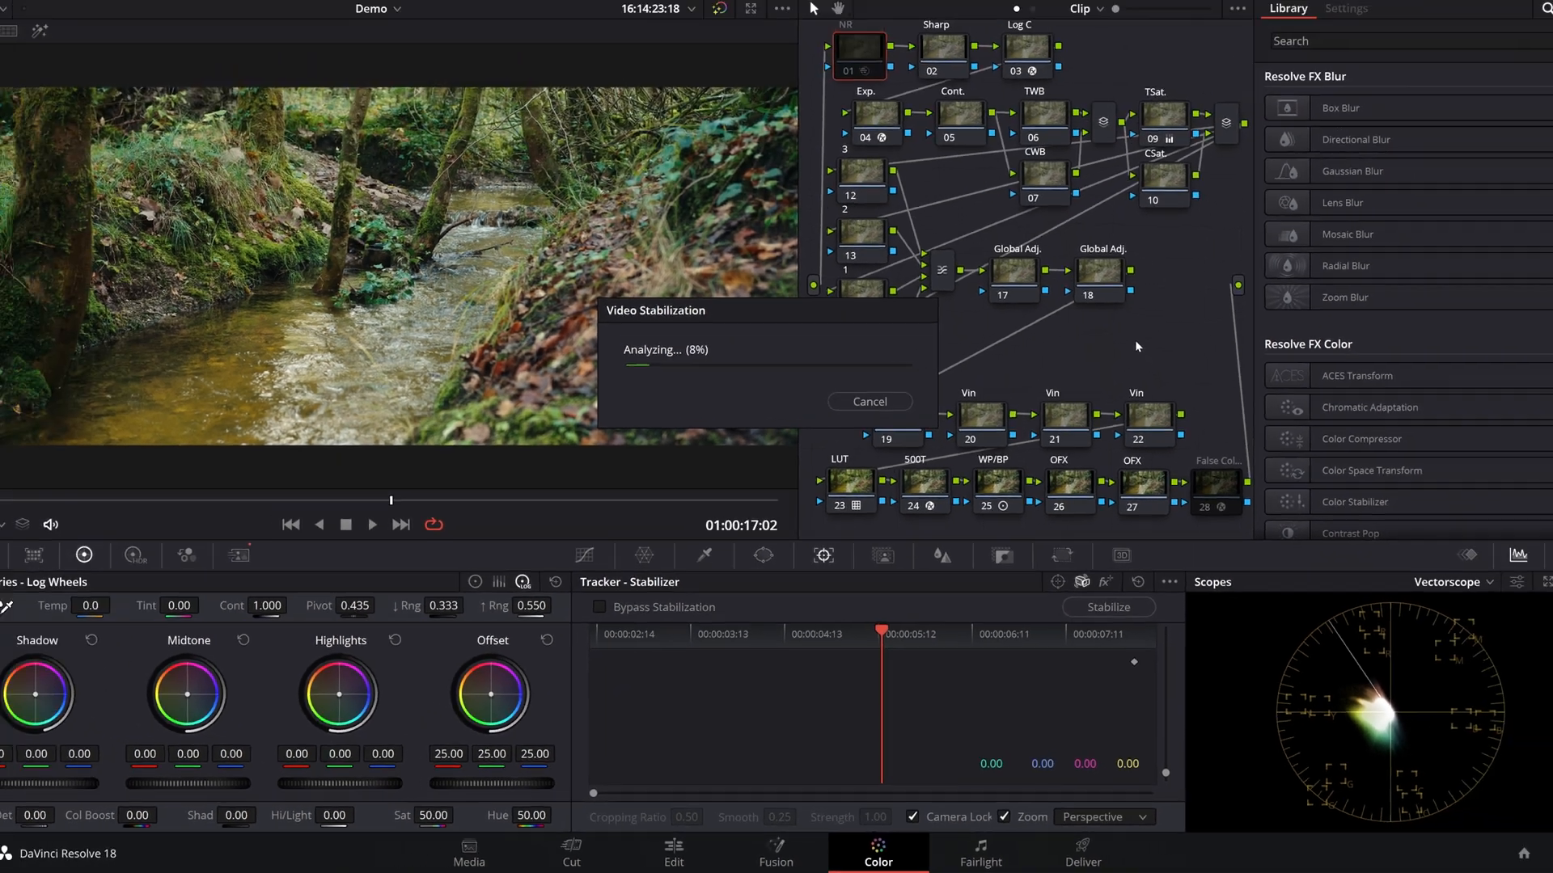